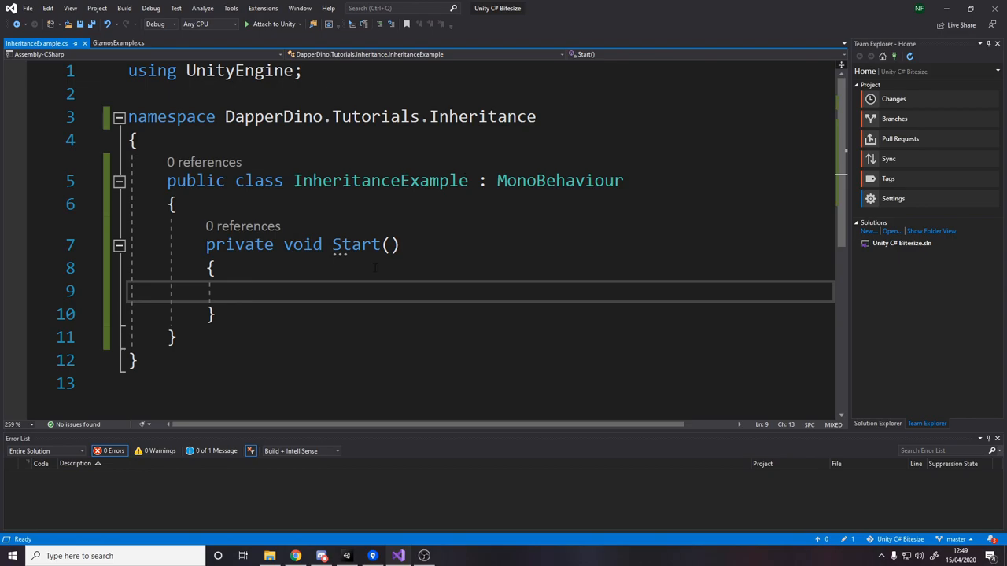
Follow MonoBehaviour's base class to the Behaviour metadata definition
{"action": "double_click", "coordinate": [559, 181]}
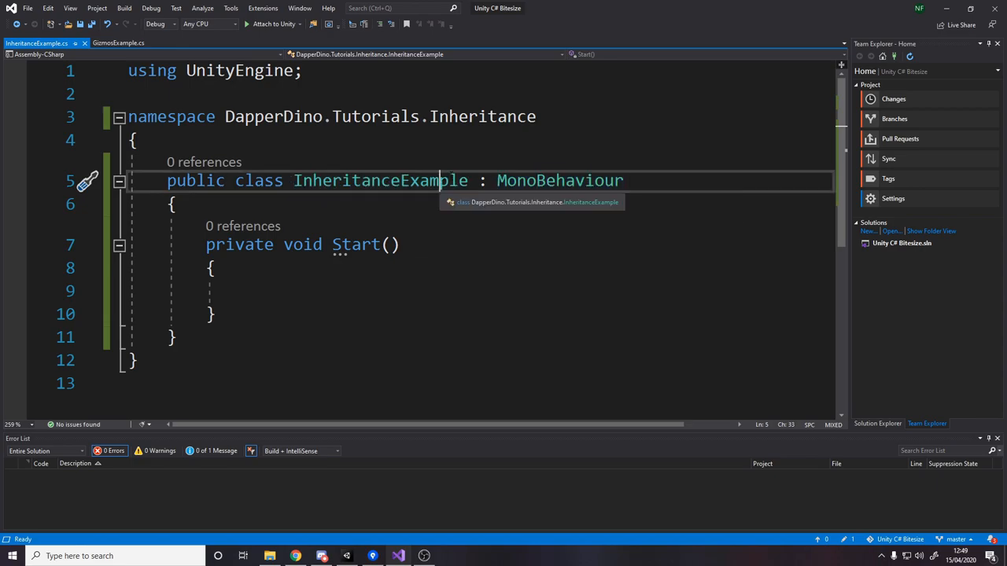
{"action": "double_click", "coordinate": [380, 181]}
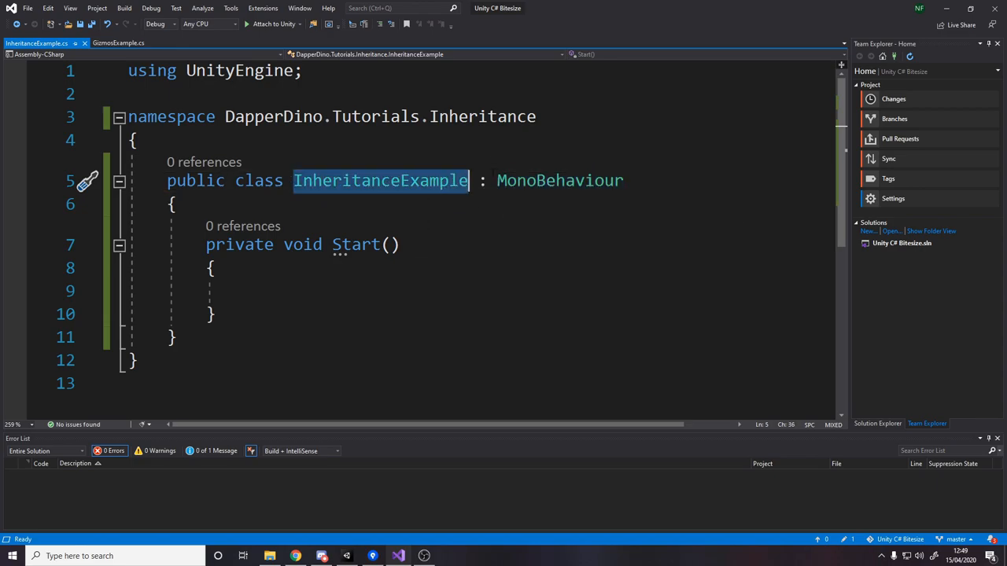
{"action": "mouse_move", "coordinate": [334, 186]}
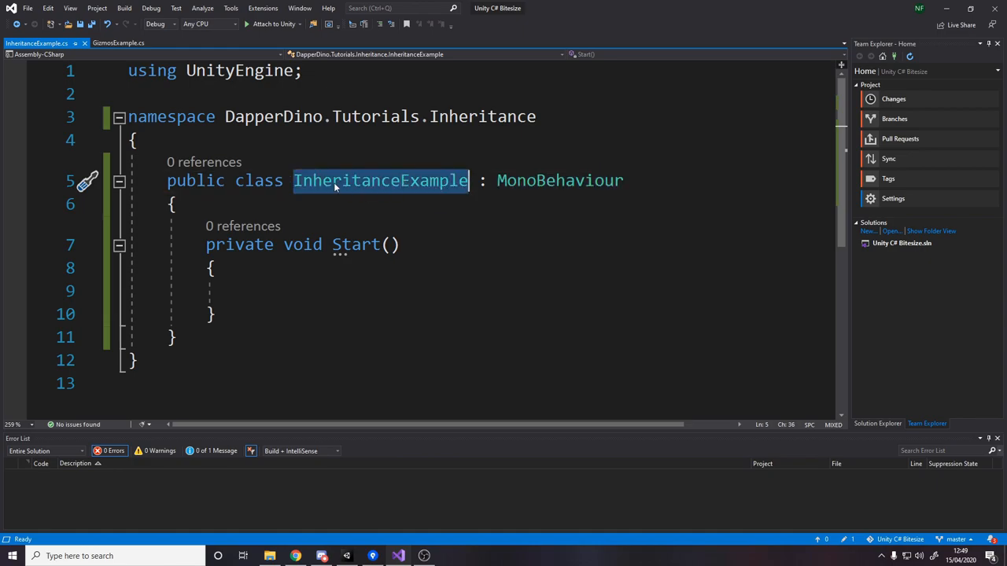
{"action": "double_click", "coordinate": [559, 180]}
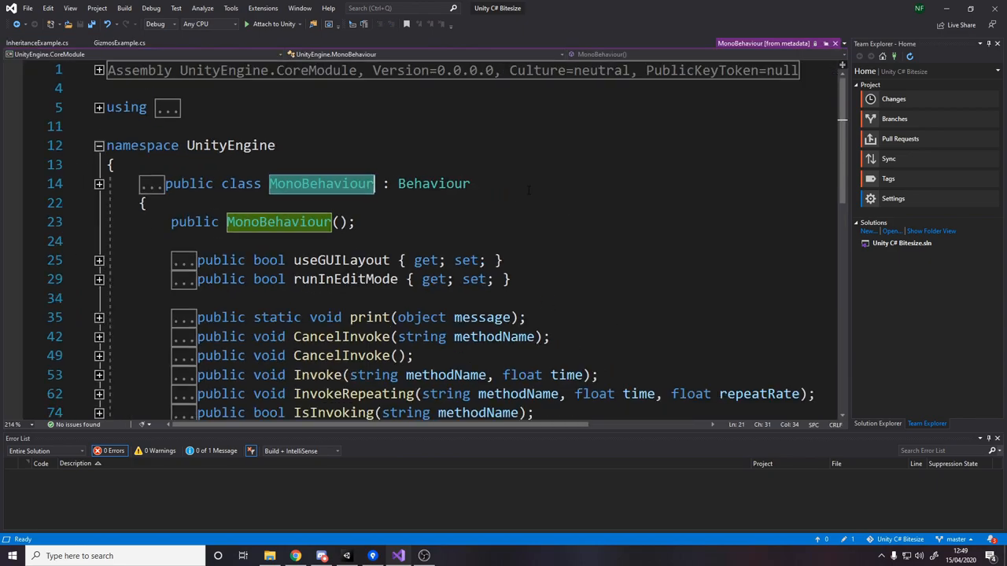
{"action": "scroll", "scroll_direction": "down", "scroll_amount": 3}
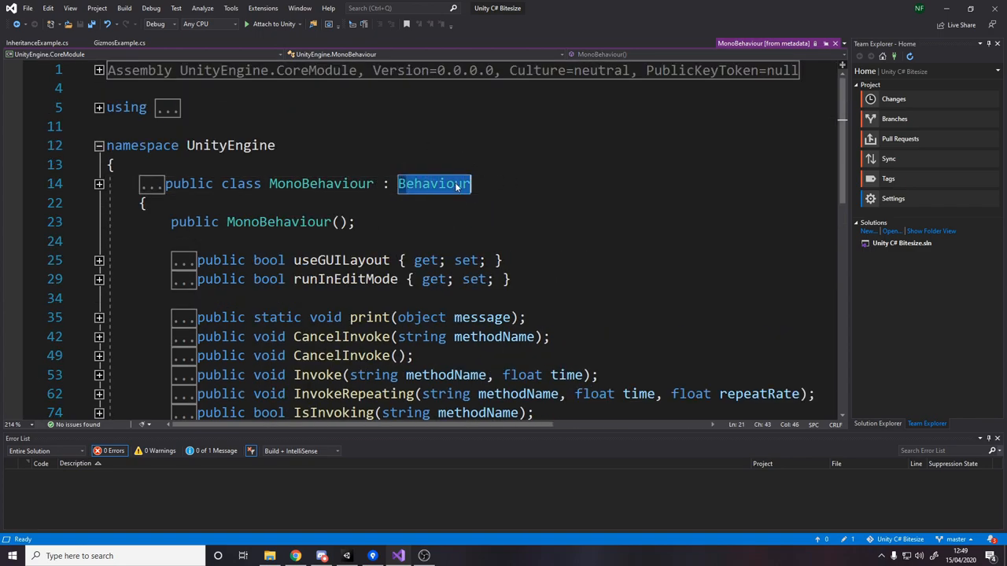
{"action": "left_click", "coordinate": [435, 184]}
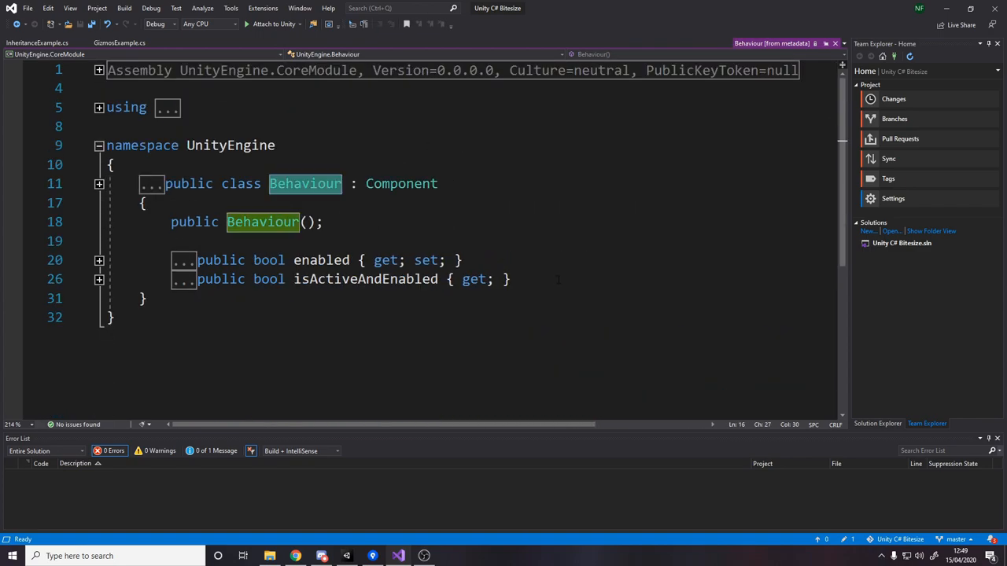
{"action": "mouse_move", "coordinate": [401, 184]}
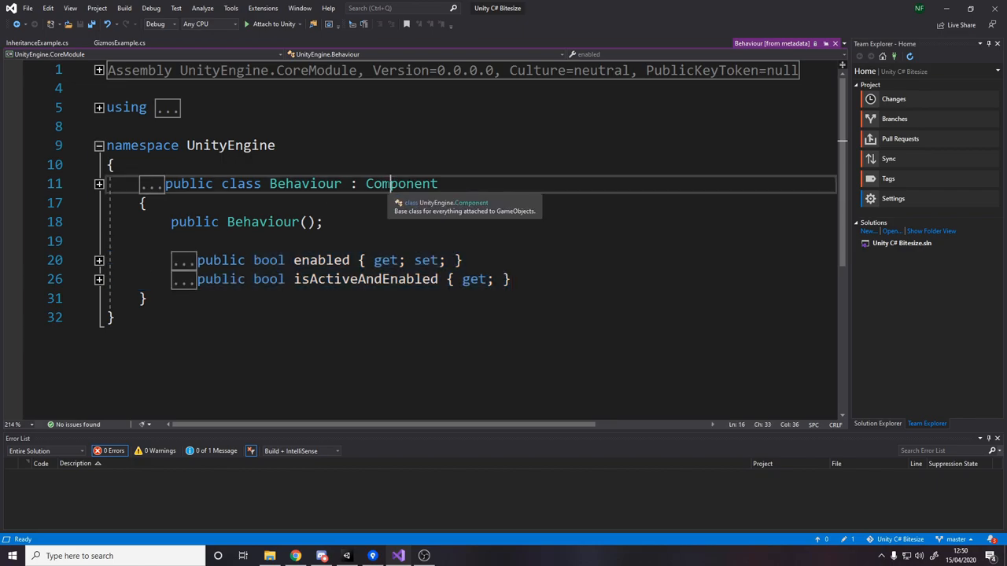
Continue up through Component to the UnityEngine.Object metadata definition
{"action": "left_click", "coordinate": [401, 184]}
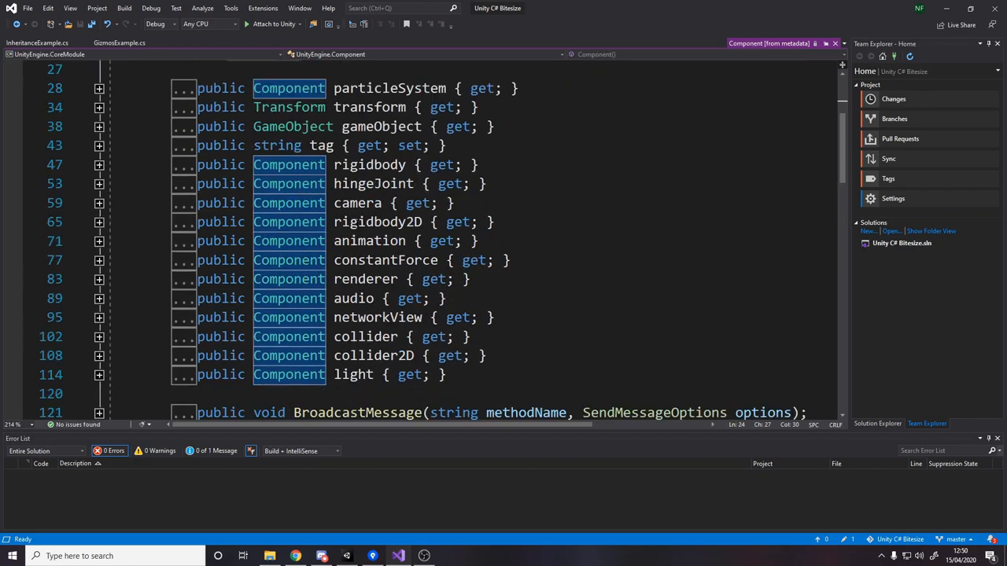
{"action": "scroll", "scroll_direction": "down", "scroll_amount": 3}
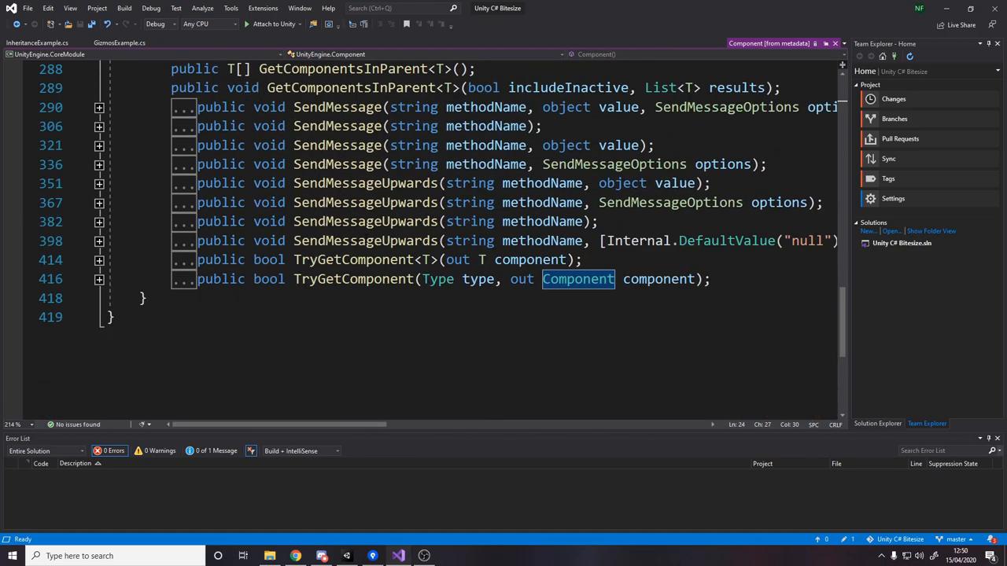
{"action": "scroll", "scroll_direction": "up", "scroll_amount": 3}
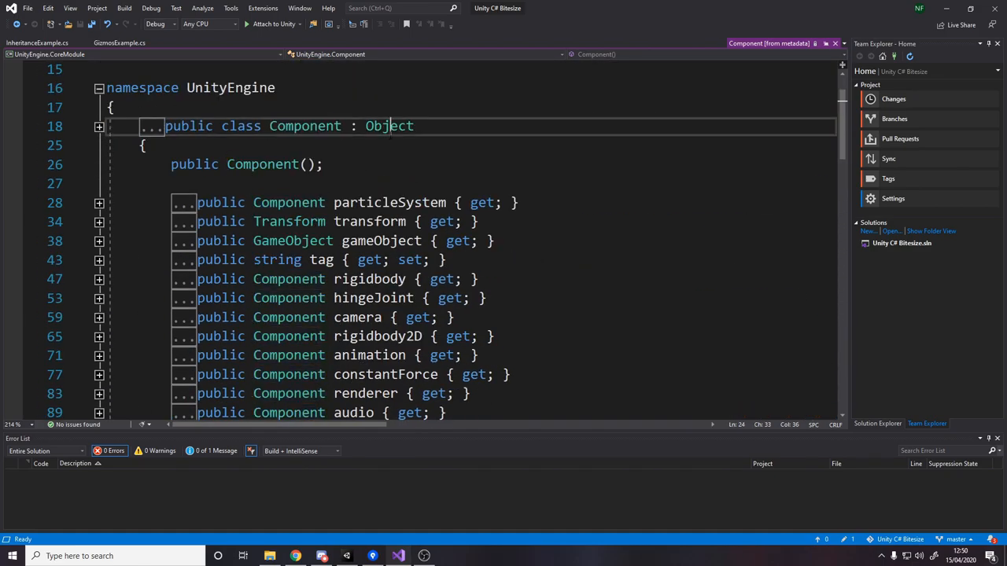
{"action": "left_click", "coordinate": [389, 126]}
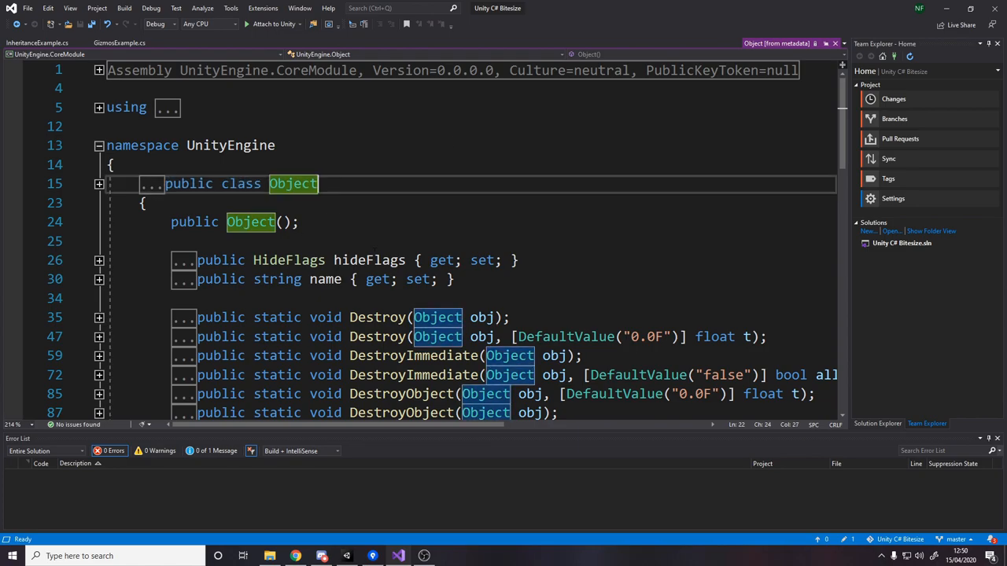
{"action": "scroll", "scroll_direction": "down", "scroll_amount": 3}
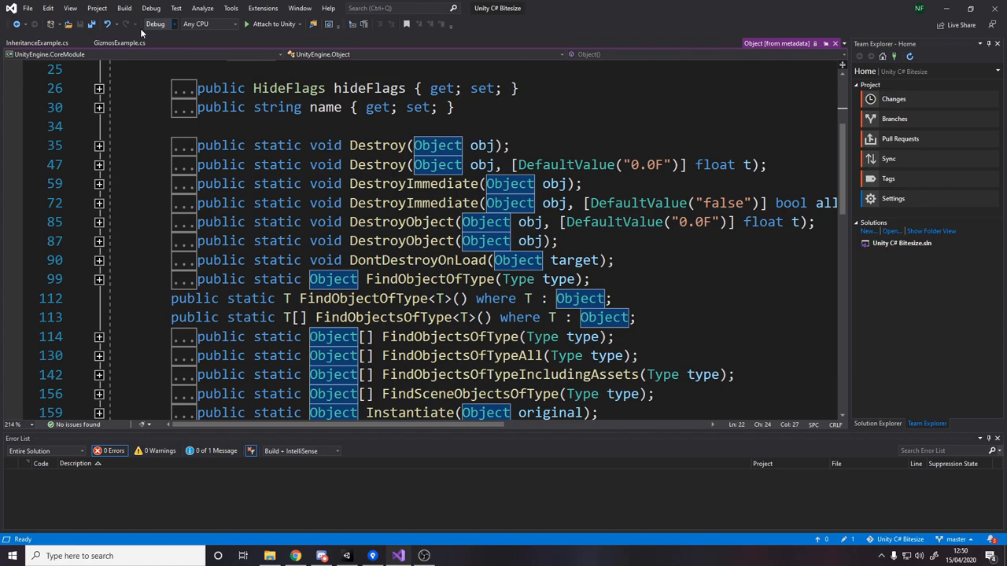
{"action": "left_click", "coordinate": [36, 42]}
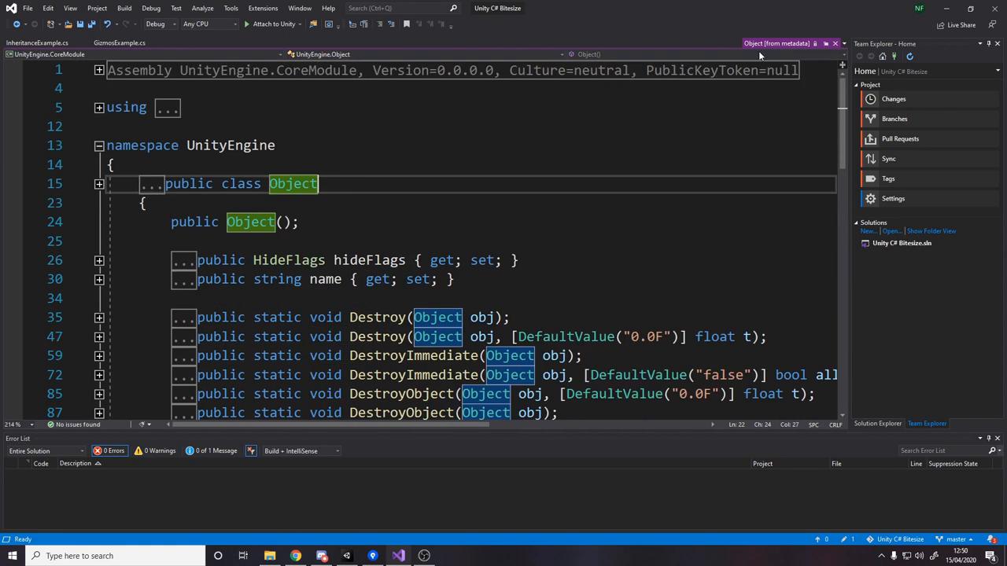
Close the Object metadata and start a blank line below the InheritanceExample class
{"action": "left_click", "coordinate": [37, 42]}
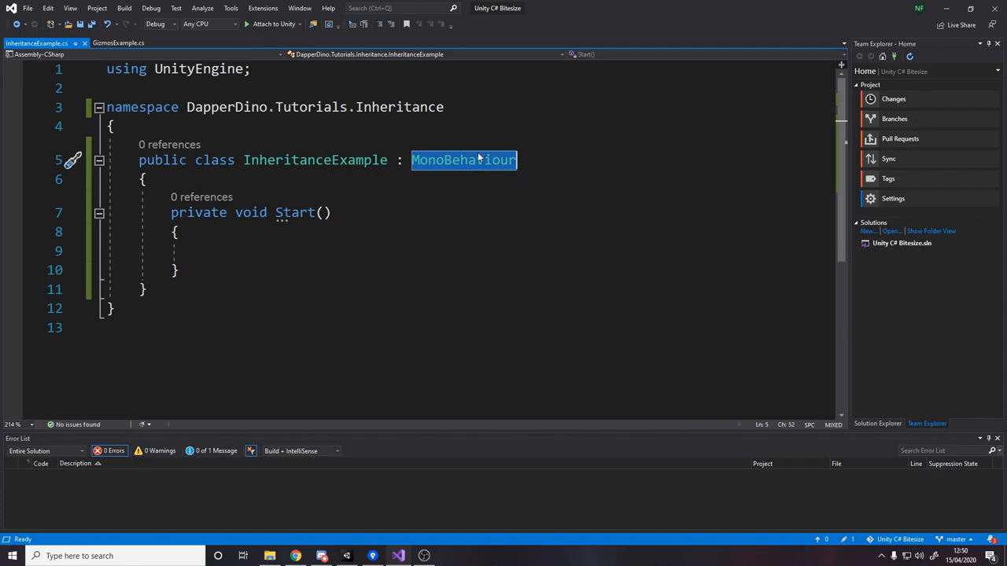
{"action": "mouse_move", "coordinate": [381, 210]}
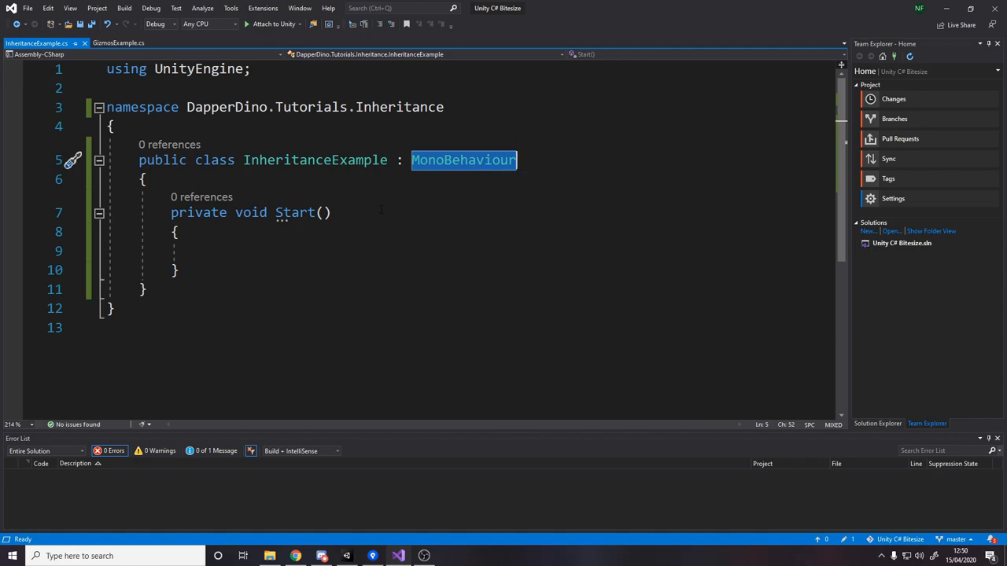
{"action": "left_click", "coordinate": [173, 251]}
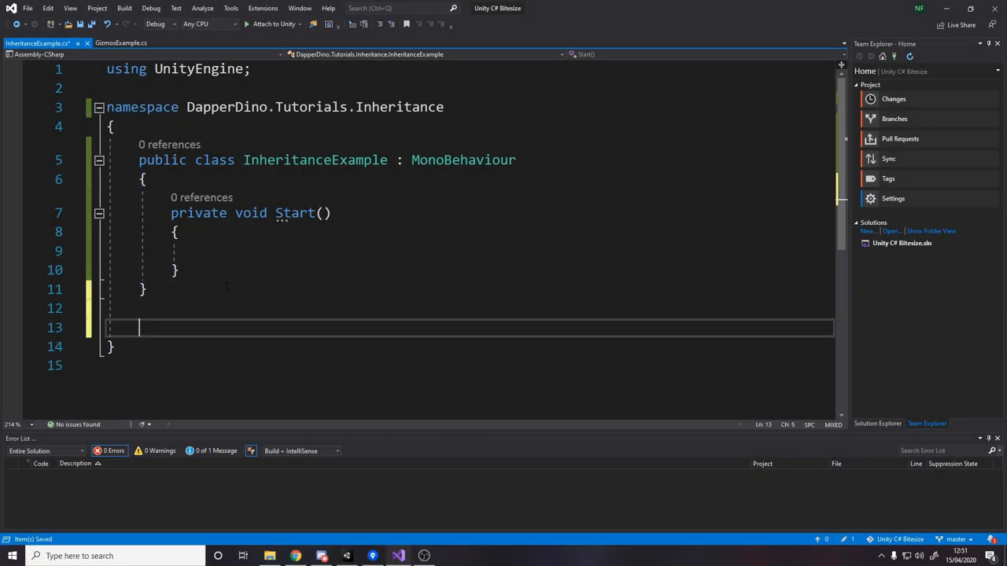
Write an empty 'public class Item { }' and 'Item item = new Item();' in Start
{"action": "type", "text": "public class"}
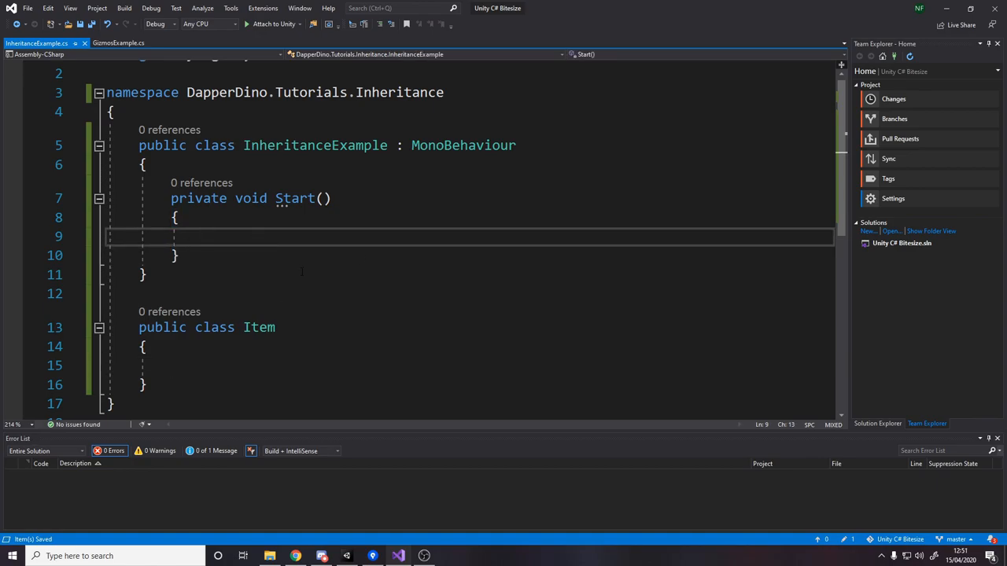
{"action": "type", "text": "Item it"}
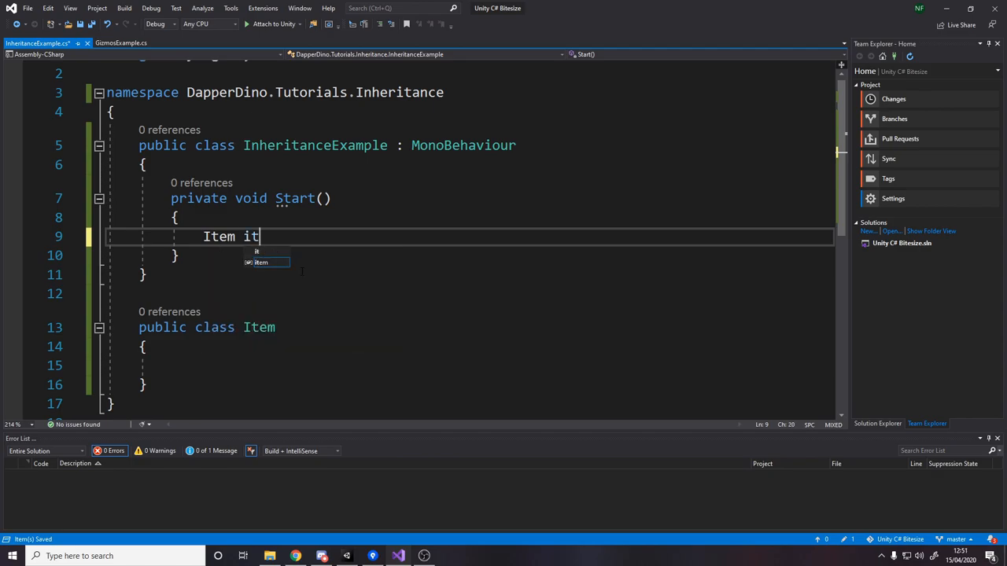
{"action": "type", "text": "em = new Item();"}
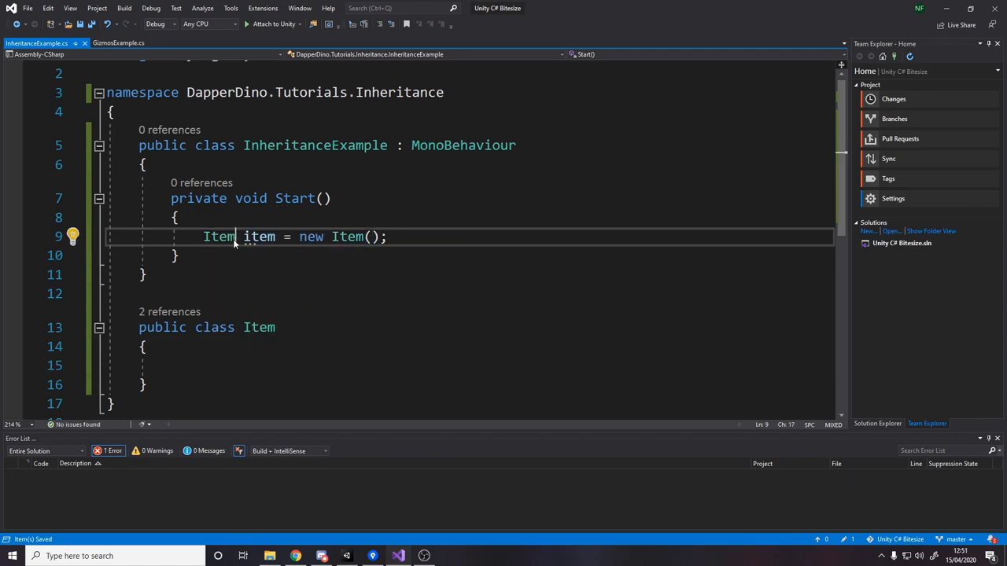
{"action": "double_click", "coordinate": [218, 236]}
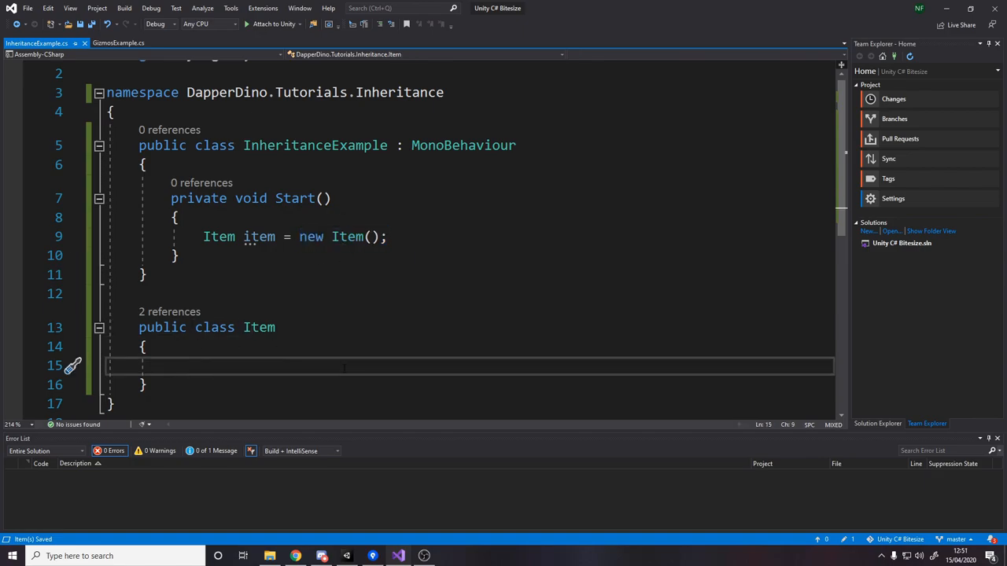
Give Item a public int x field and begin an item.x line in Start
{"action": "type", "text": "int x = 20;"}
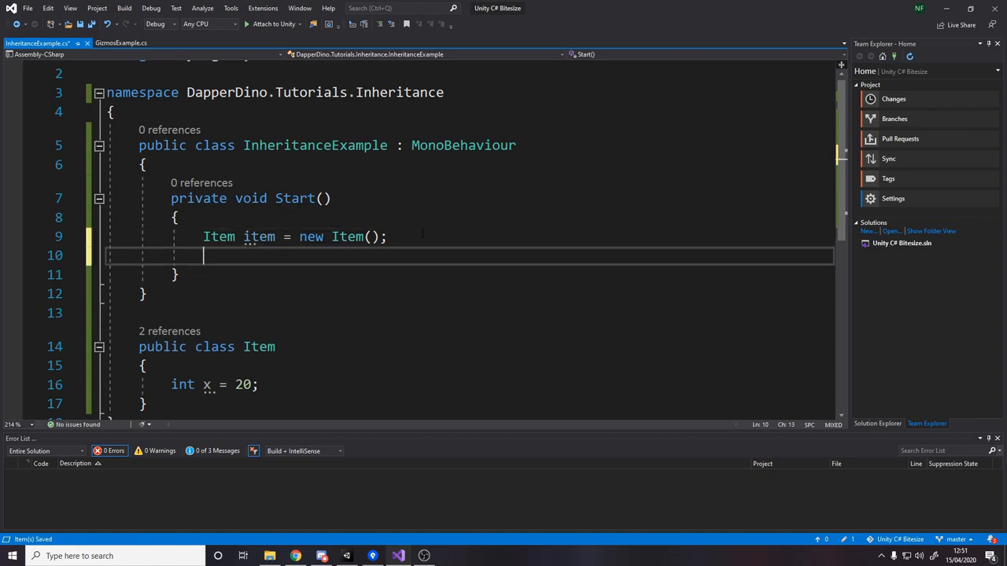
{"action": "type", "text": "item.x"}
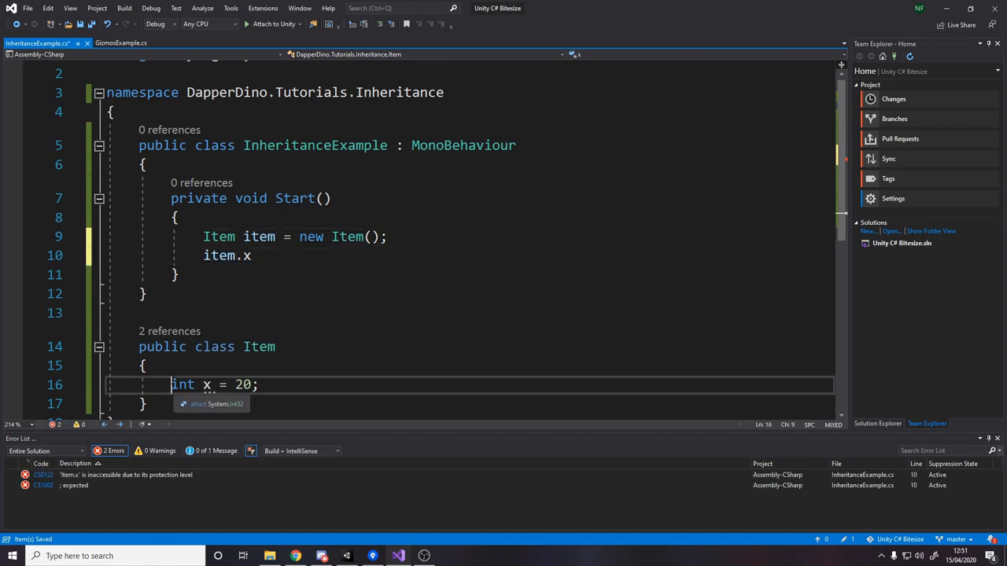
{"action": "type", "text": "public"}
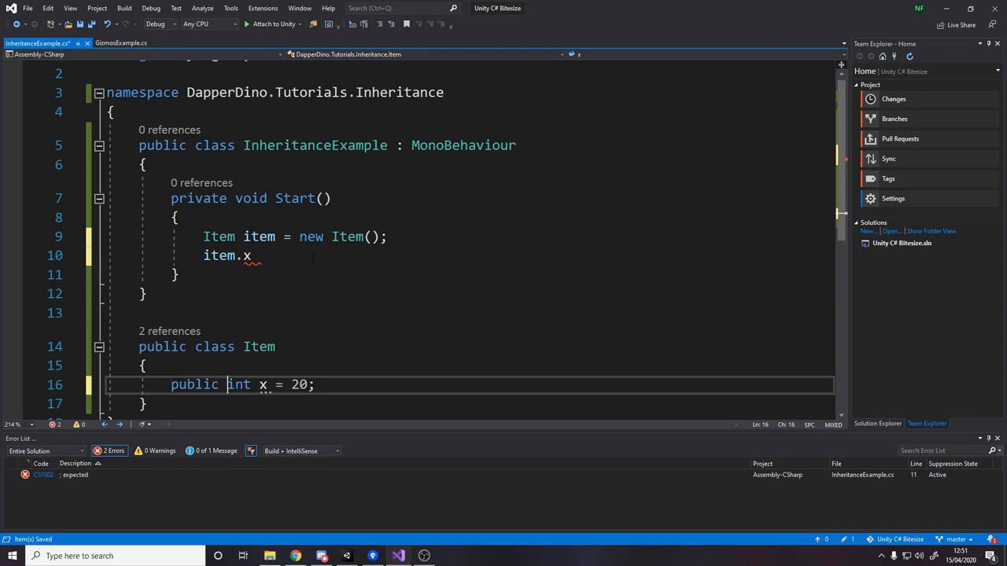
Finish the Start line as 'item.x -= 10;'
{"action": "left_click", "coordinate": [253, 255]}
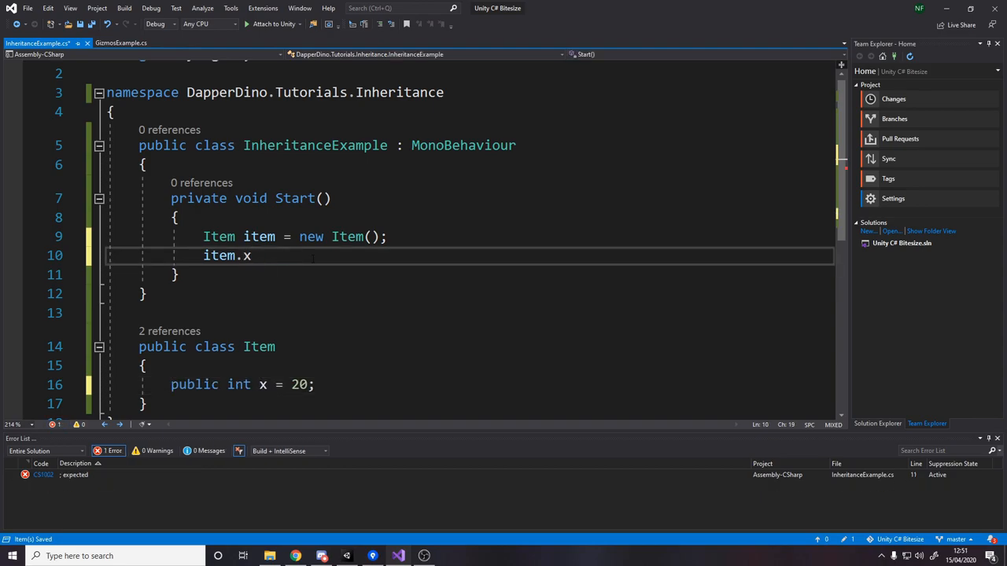
{"action": "scroll", "scroll_direction": "down", "scroll_amount": 3}
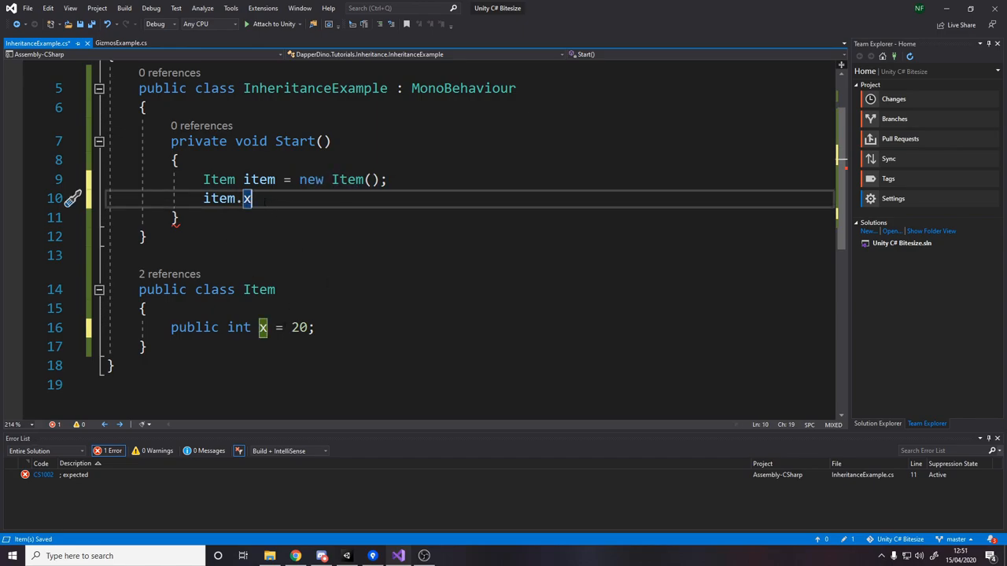
{"action": "type", "text": "-= 10"}
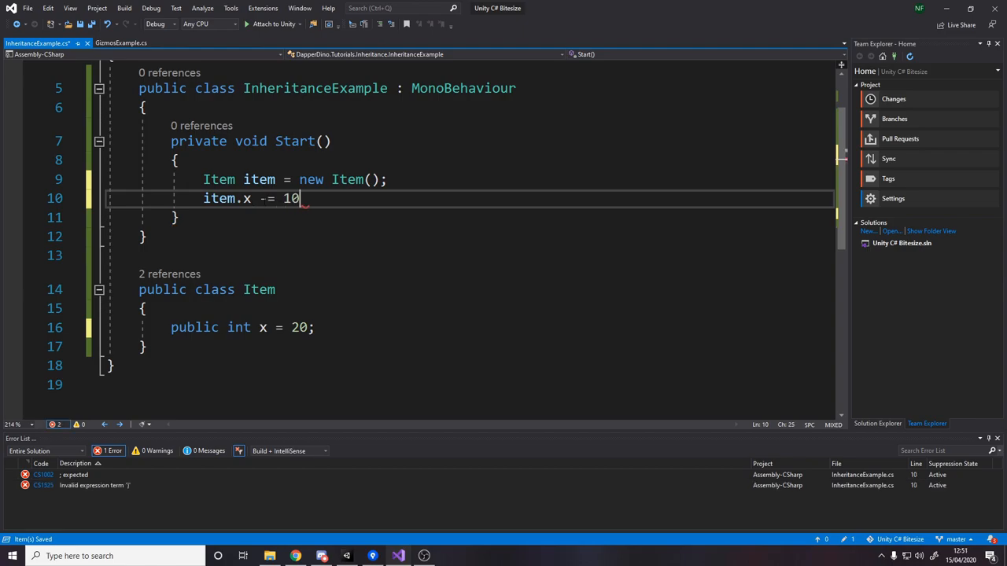
{"action": "type", "text": ";"}
{"action": "type", "text": "private"}
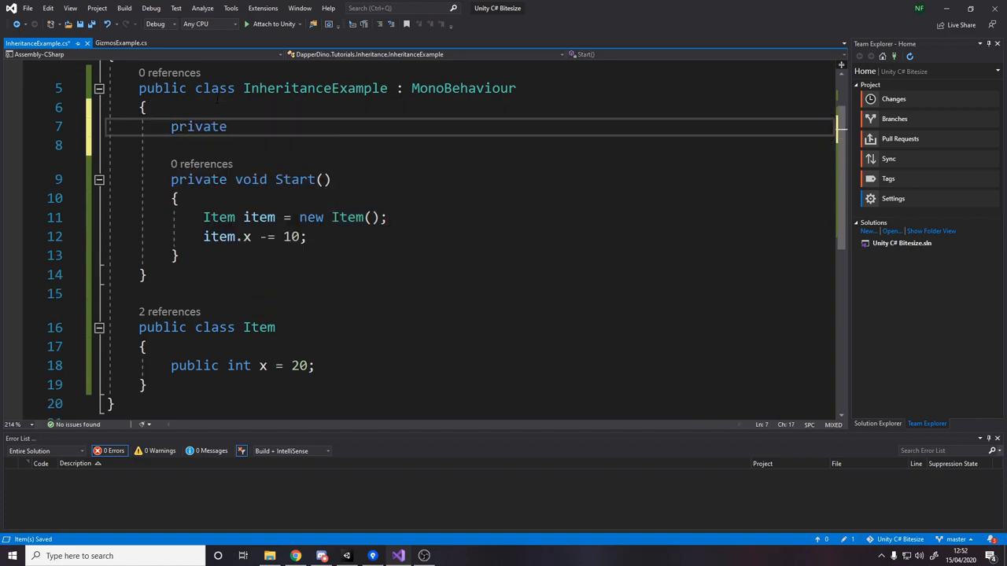
Declare 'Item item' as a class field, remove the Start assignment, and position an Update method after Start
{"action": "type", "text": "Item item;"}
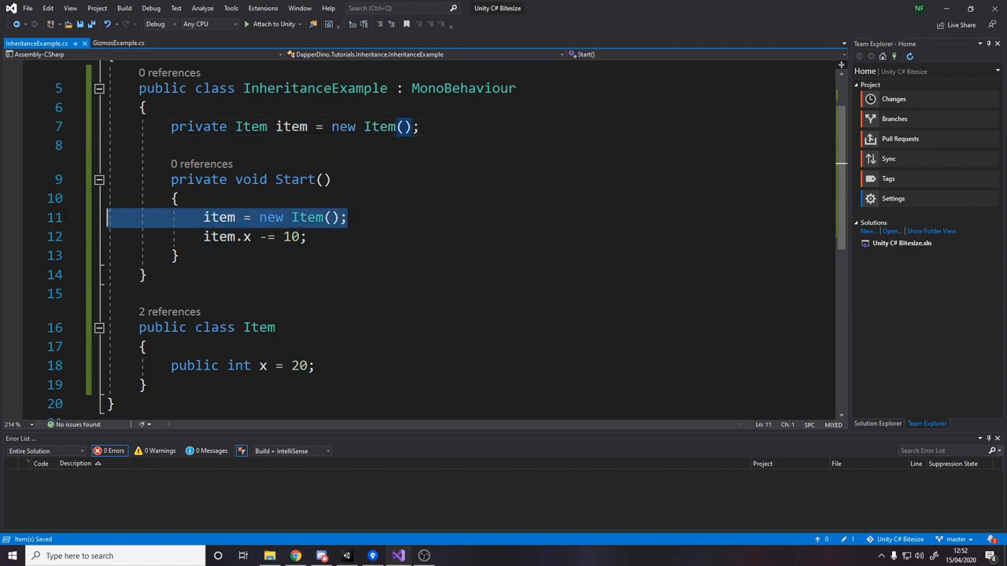
{"action": "key", "text": "Delete"}
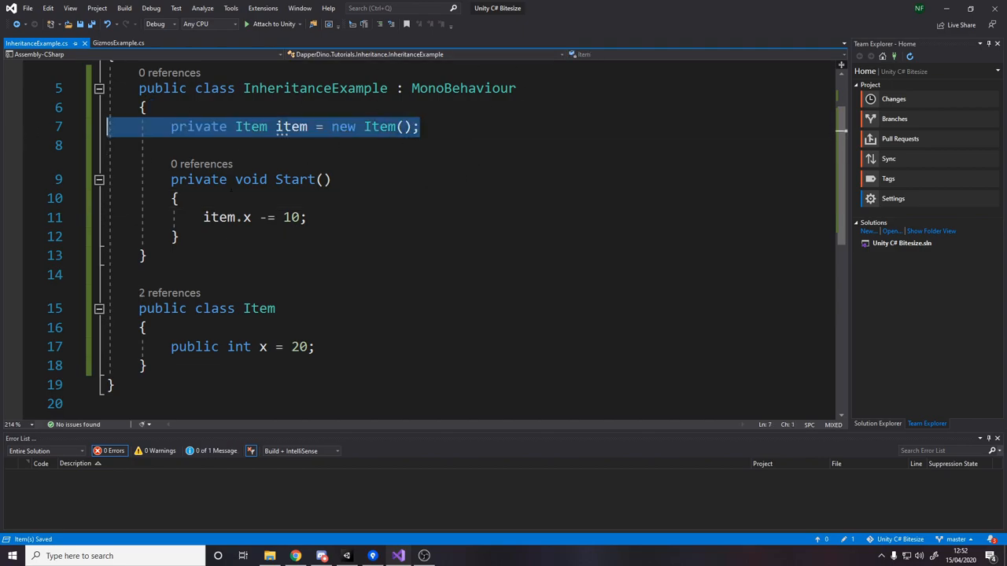
{"action": "left_click", "coordinate": [307, 217]}
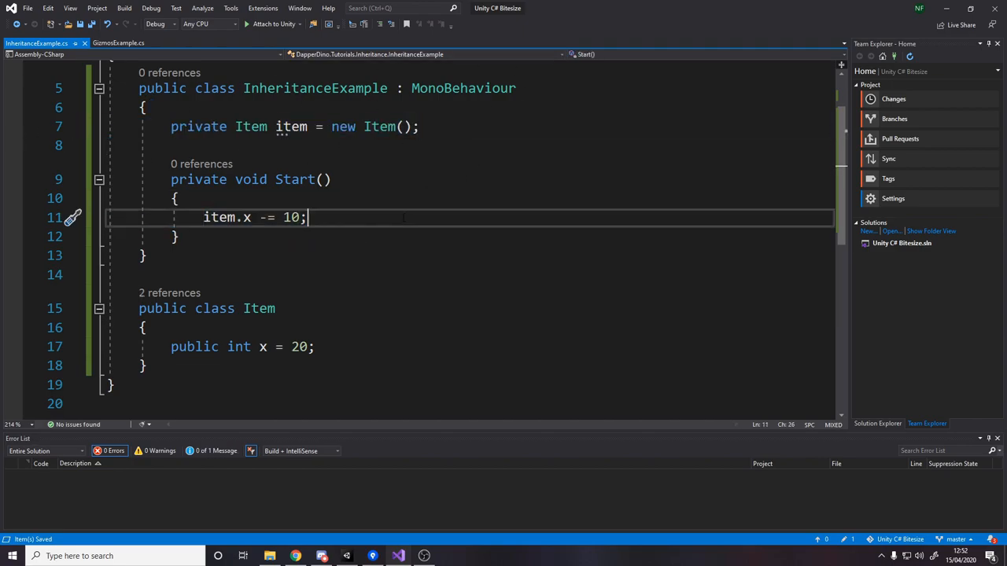
{"action": "left_click", "coordinate": [176, 236]}
{"action": "type", "text": "private void Update("}
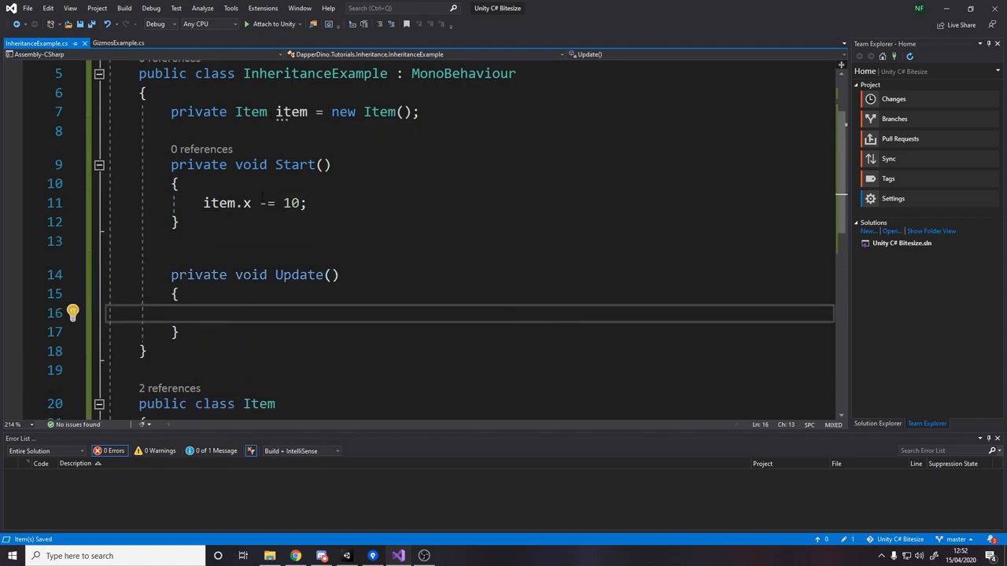
Add 'Debug.Log(item.x);' in Update and switch over to Unity
{"action": "type", "text": "debu"}
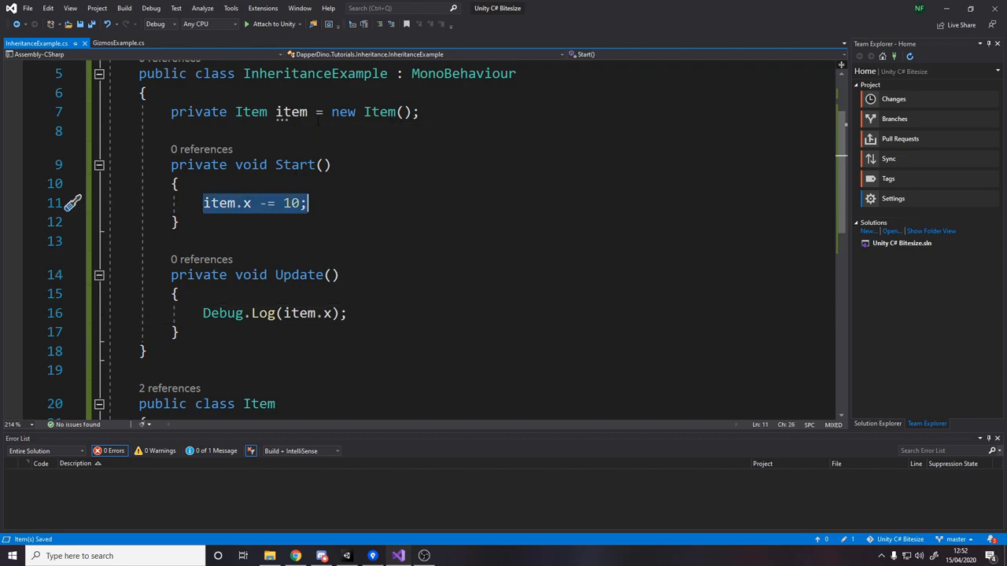
{"action": "scroll", "scroll_direction": "down", "scroll_amount": 3}
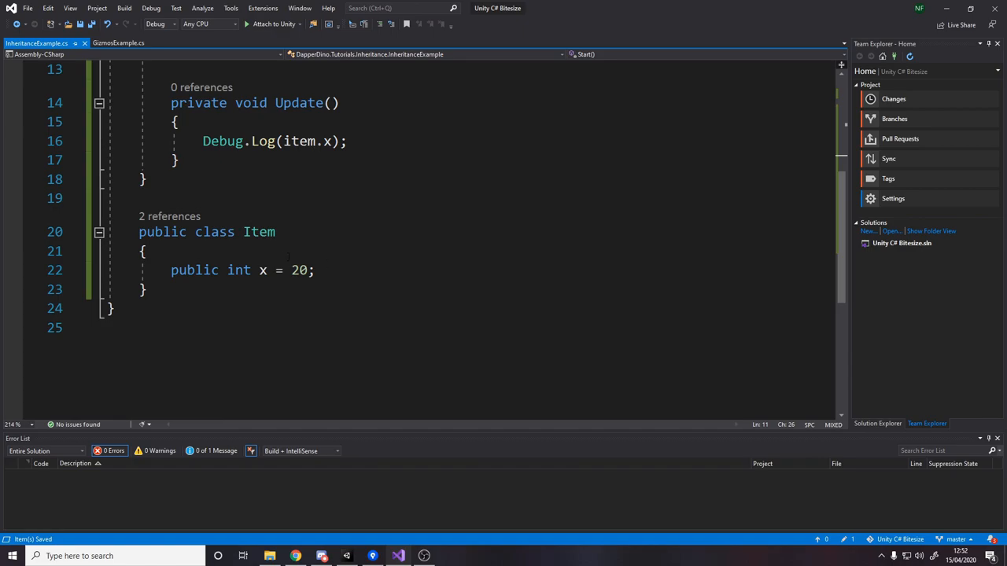
{"action": "left_click", "coordinate": [372, 556]}
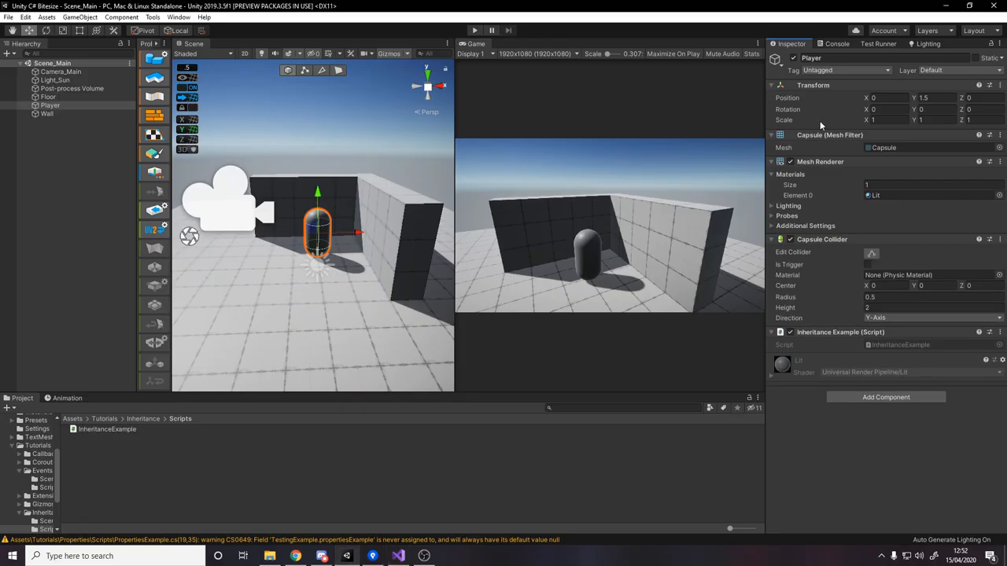
Play the scene and view the Console logging the item's x as 10
{"action": "left_click", "coordinate": [836, 43]}
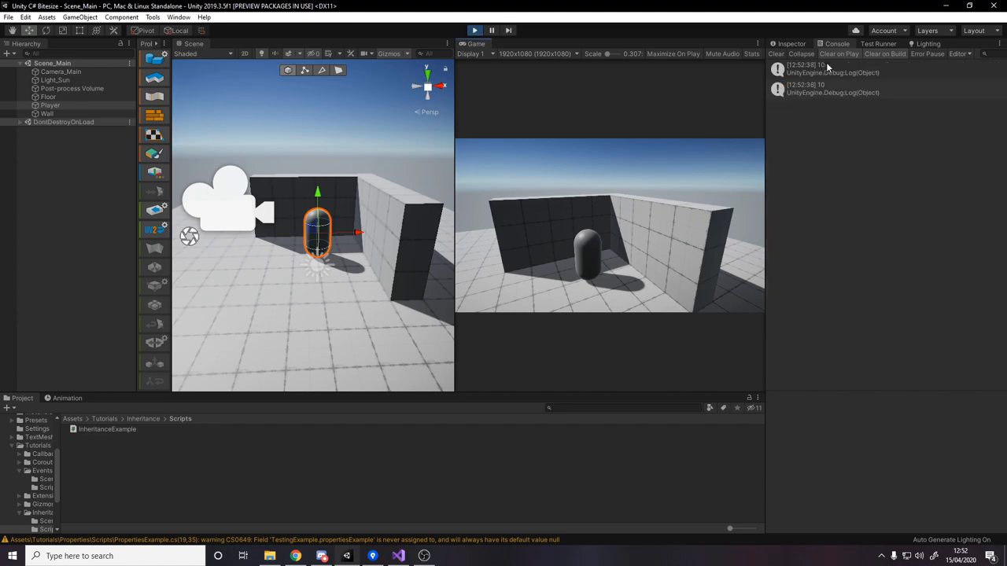
{"action": "left_click", "coordinate": [474, 30]}
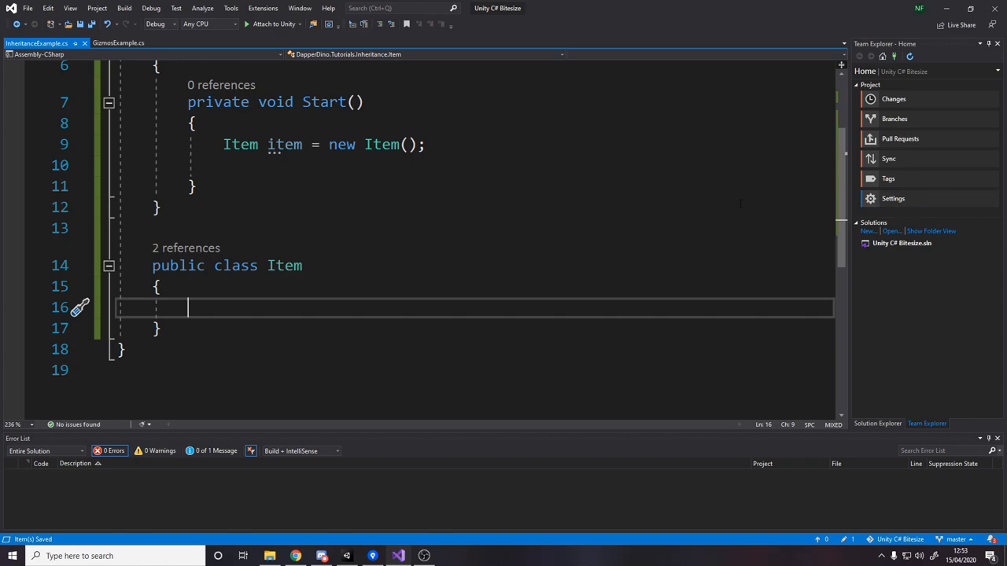
Add 'public Item(string name) { }' and pass "Book" to new Item() in Start
{"action": "type", "text": "pub"}
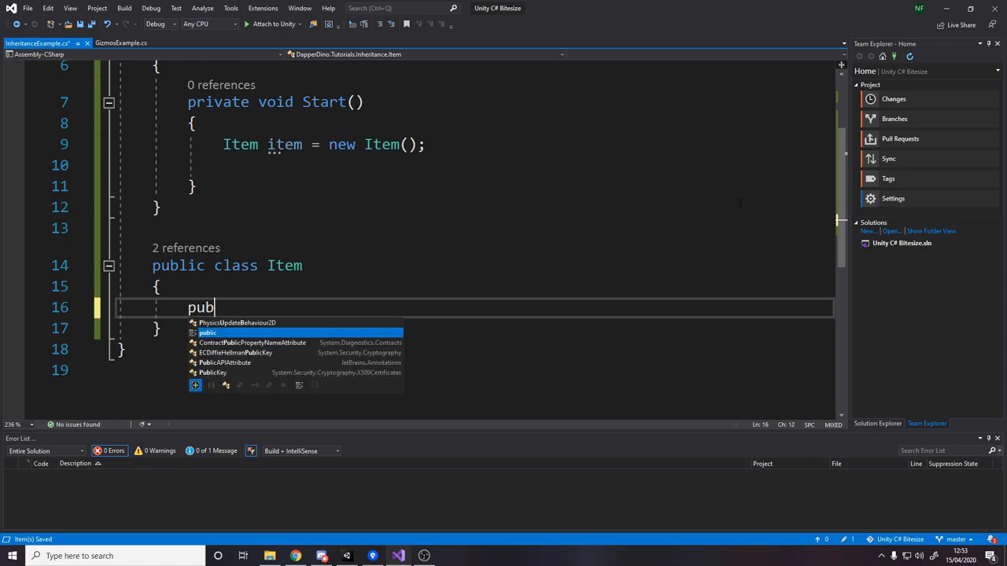
{"action": "type", "text": "lic item("}
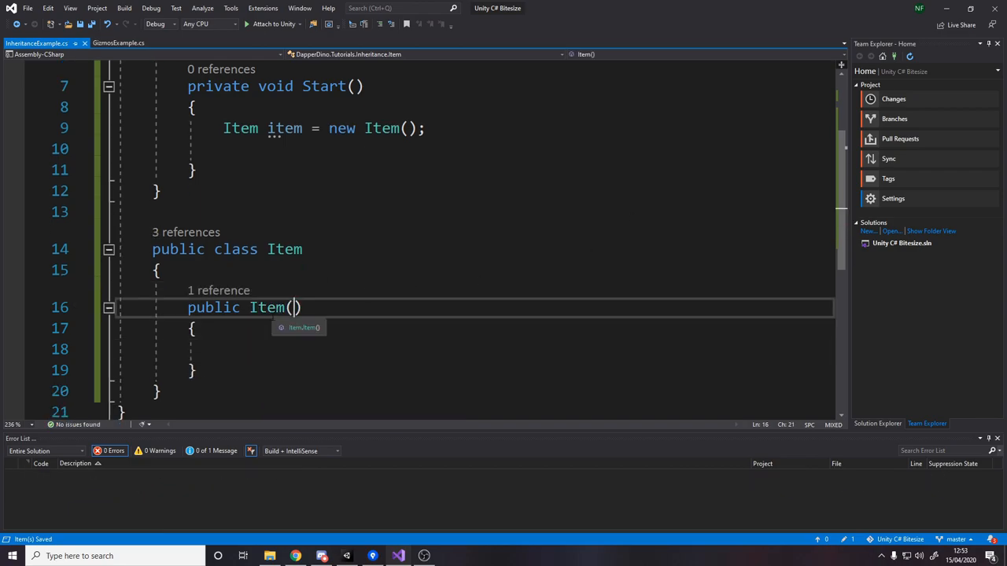
{"action": "type", "text": "string name"}
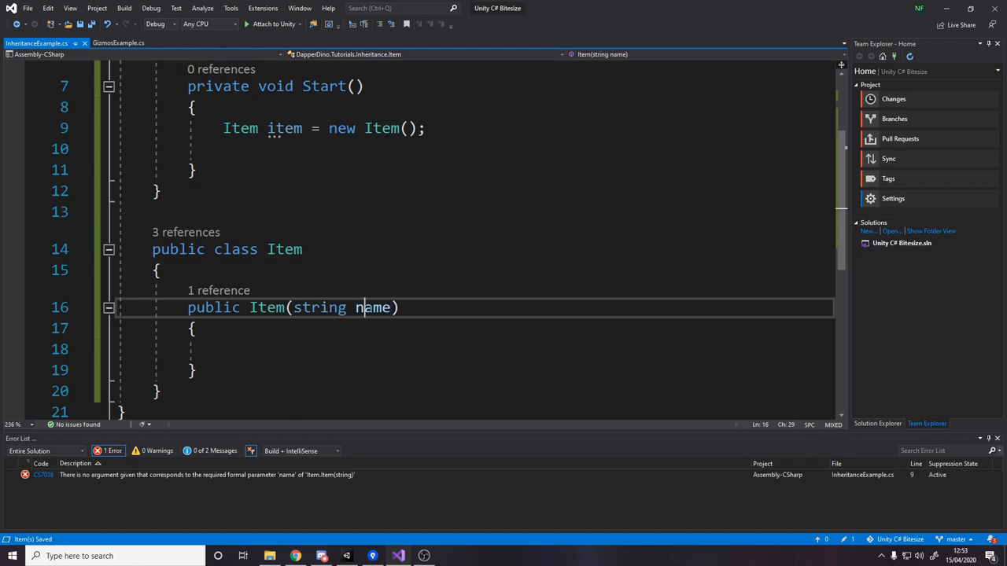
{"action": "left_click", "coordinate": [424, 129]}
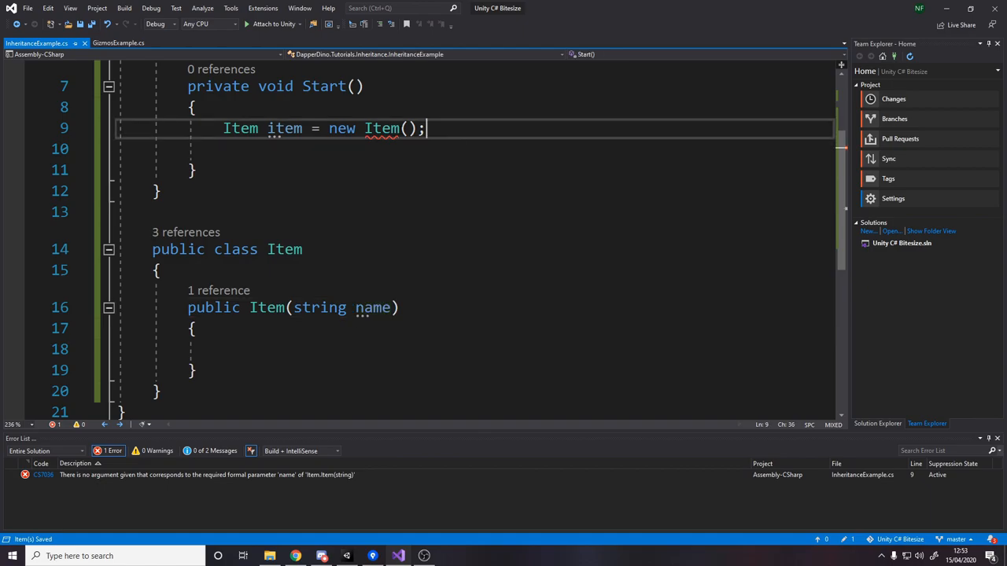
{"action": "type", "text": "\"Book"}
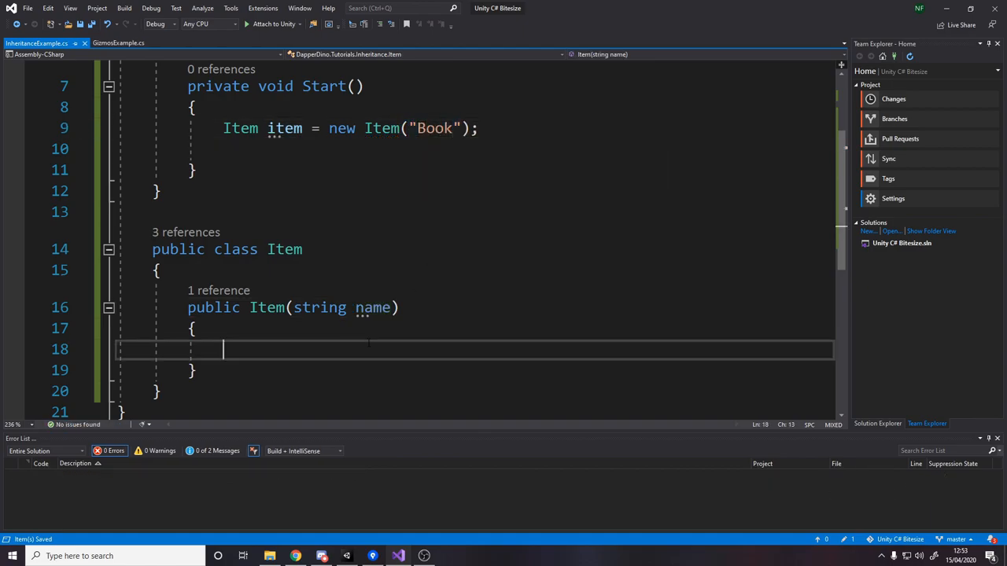
Add 'private string name;' to Item and assign 'this.name = name;' in the constructor
{"action": "double_click", "coordinate": [372, 307]}
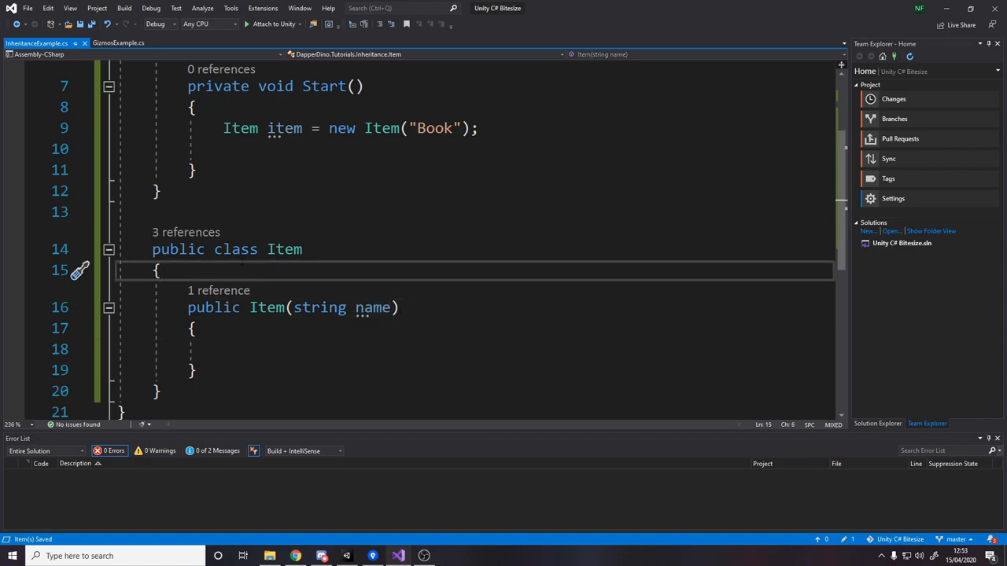
{"action": "type", "text": "private stri"}
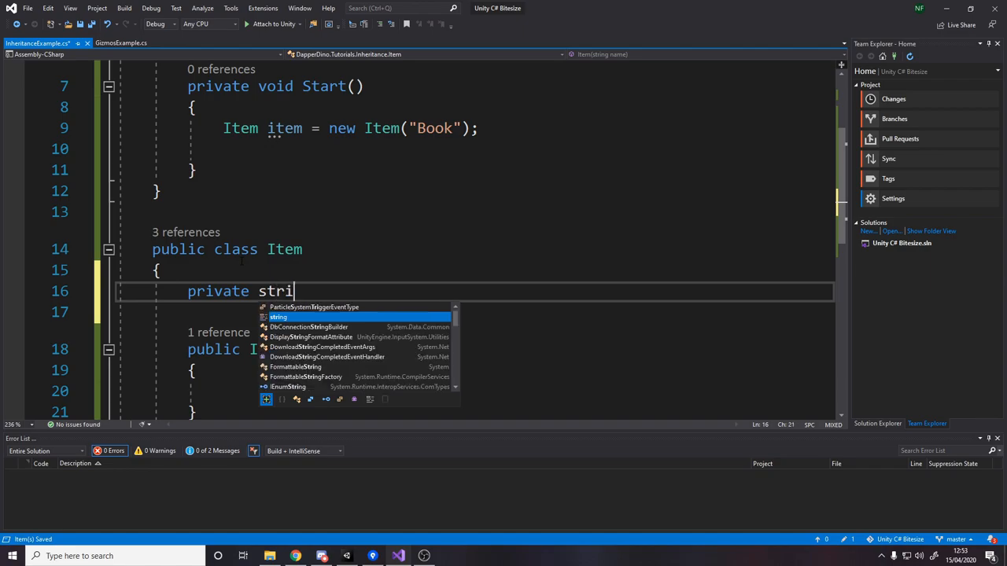
{"action": "type", "text": "ng name;"}
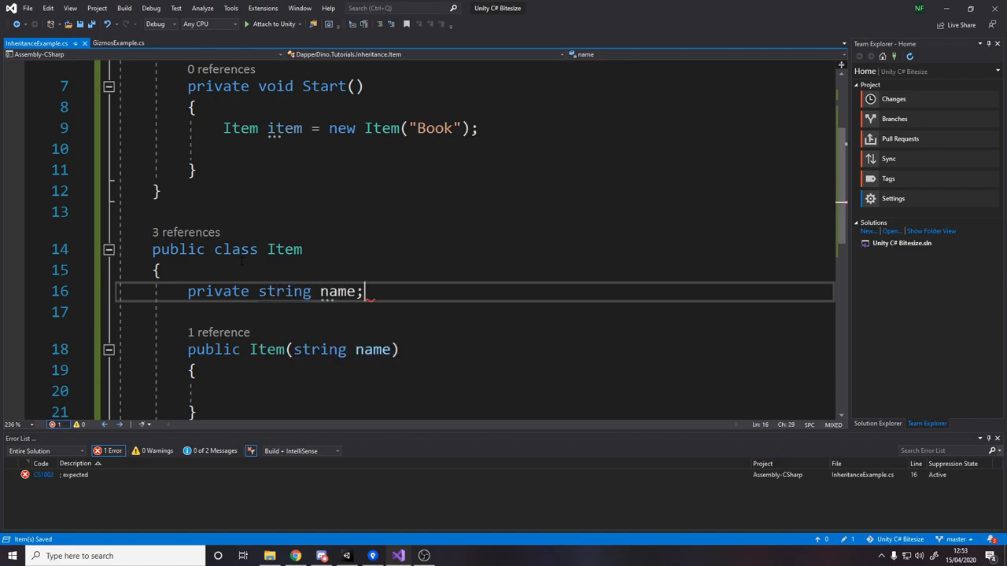
{"action": "type", "text": "thid"}
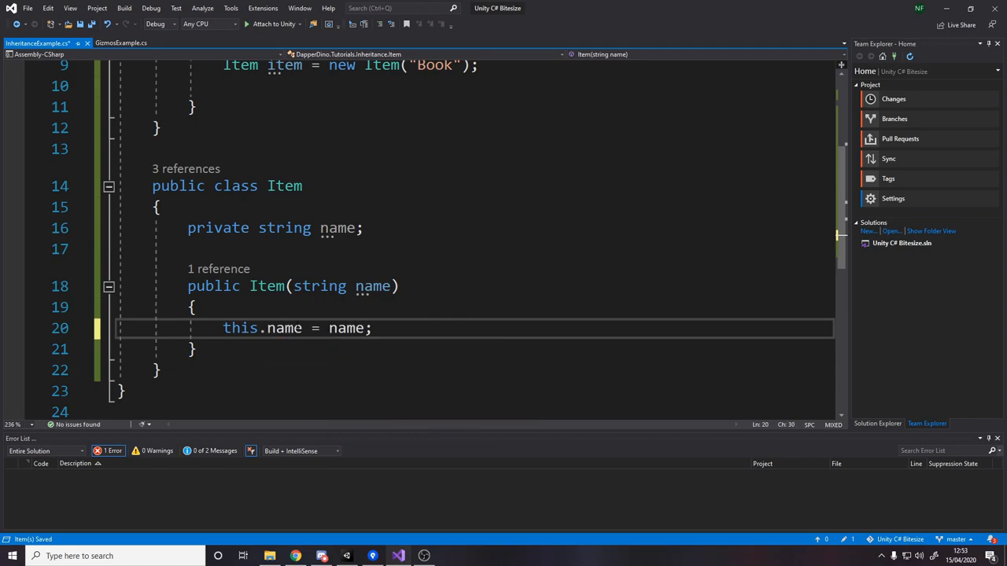
Apply the quick action making the name field readonly
{"action": "double_click", "coordinate": [284, 328]}
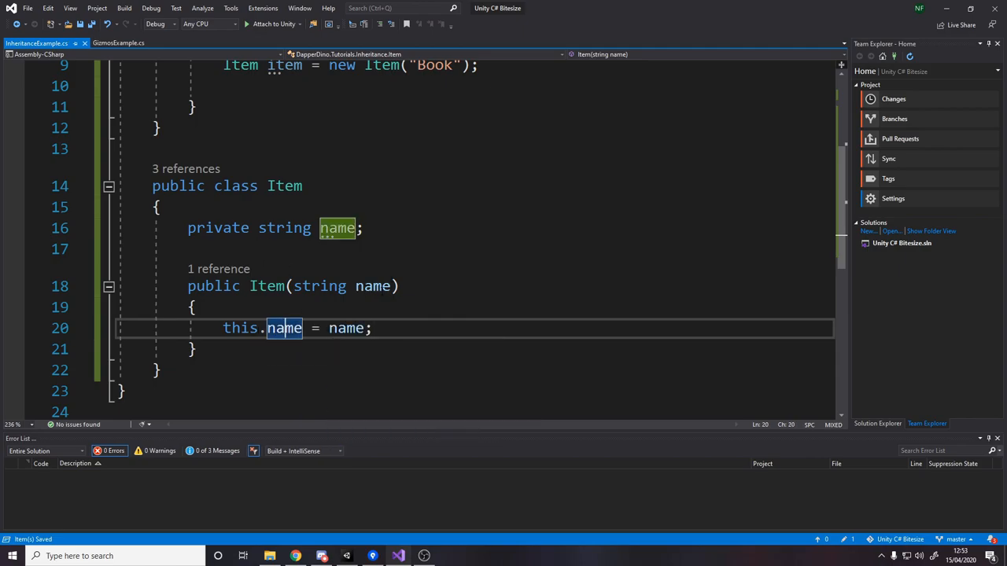
{"action": "left_click", "coordinate": [337, 227]}
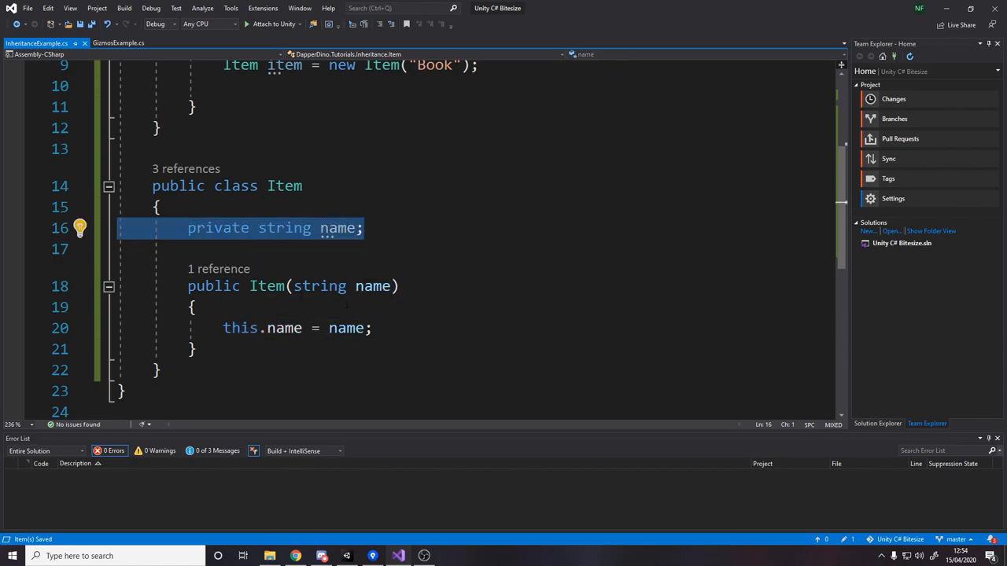
{"action": "left_click", "coordinate": [346, 328]}
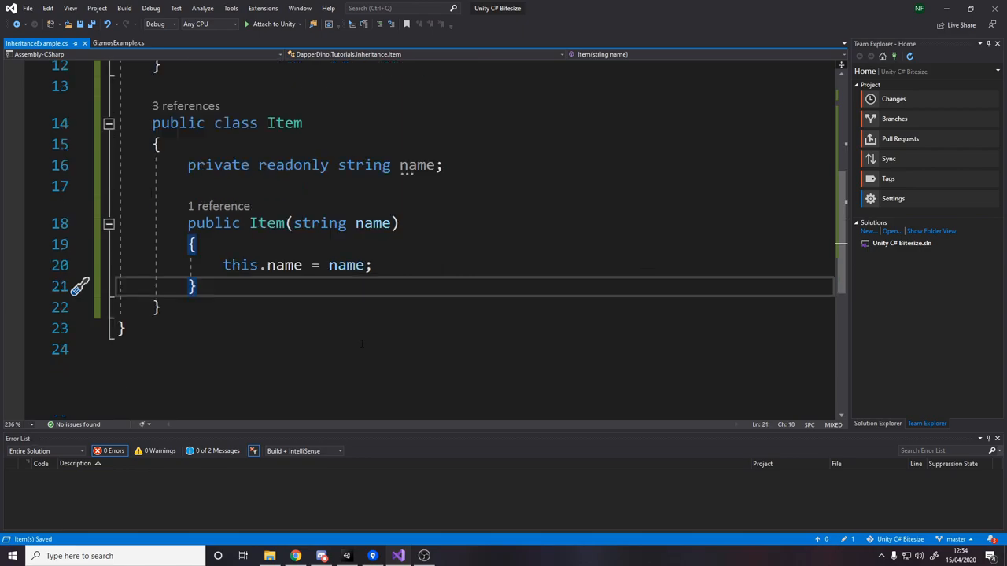
Write 'public void Use()' logging $"Using {name}" with Debug.Log
{"action": "type", "text": "public void"}
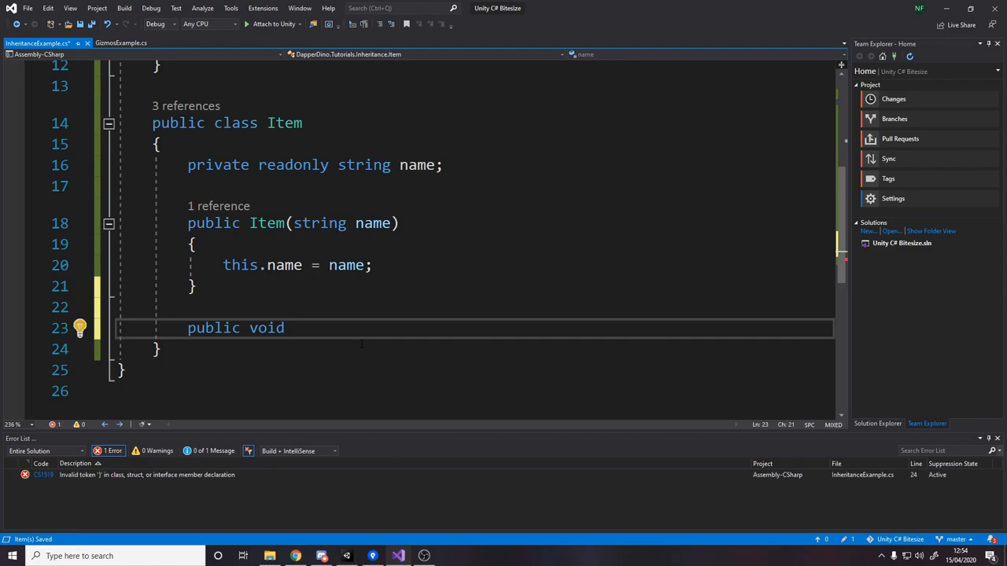
{"action": "type", "text": "Use() { }"}
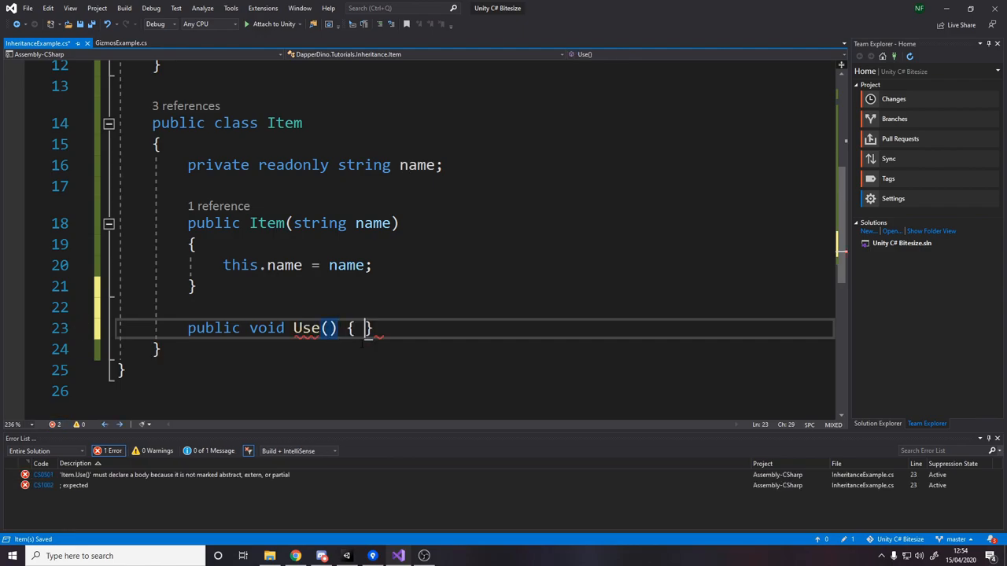
{"action": "type", "text": "deb"}
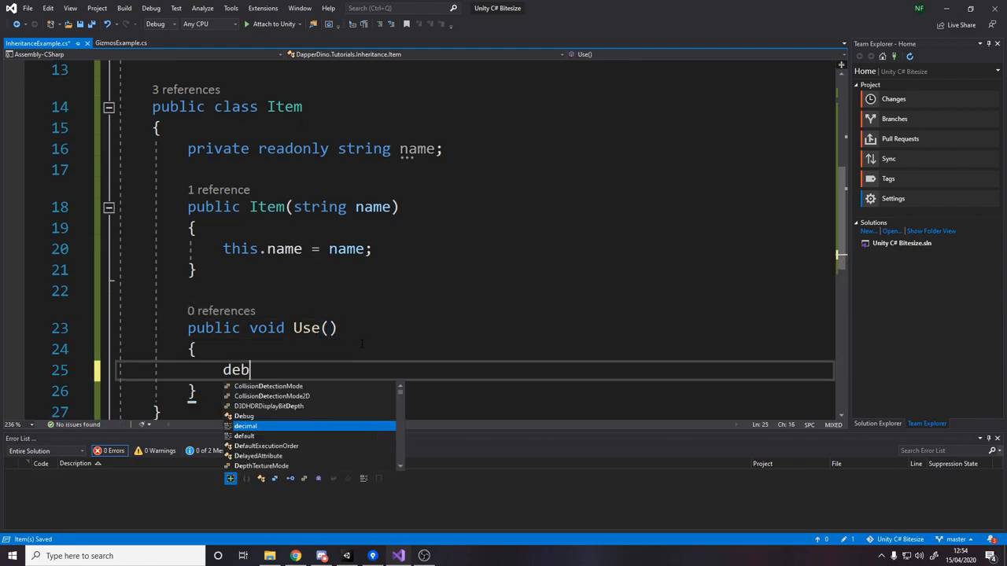
{"action": "type", "text": "Debug.Log(\"Usin"}
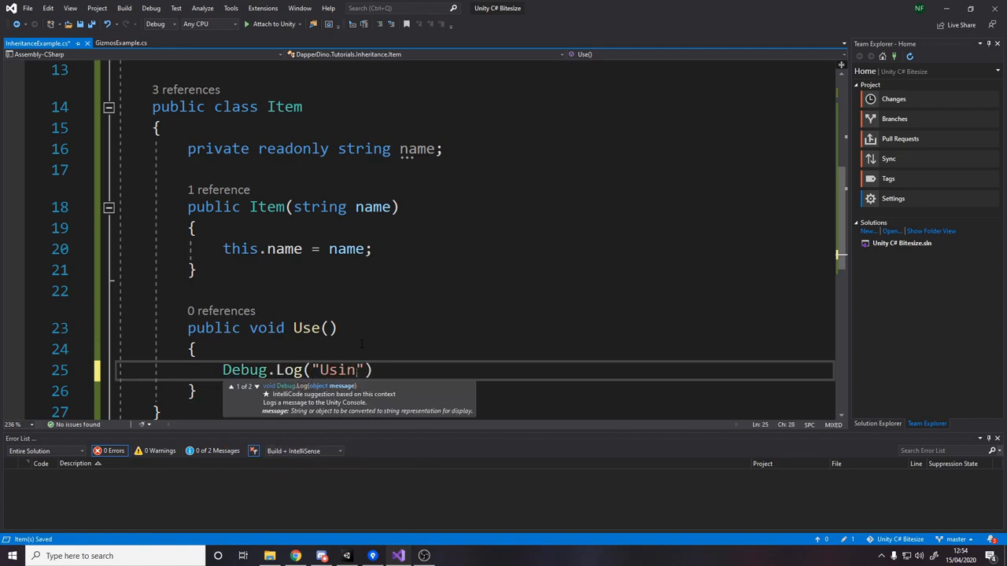
{"action": "type", "text": "g {}"}
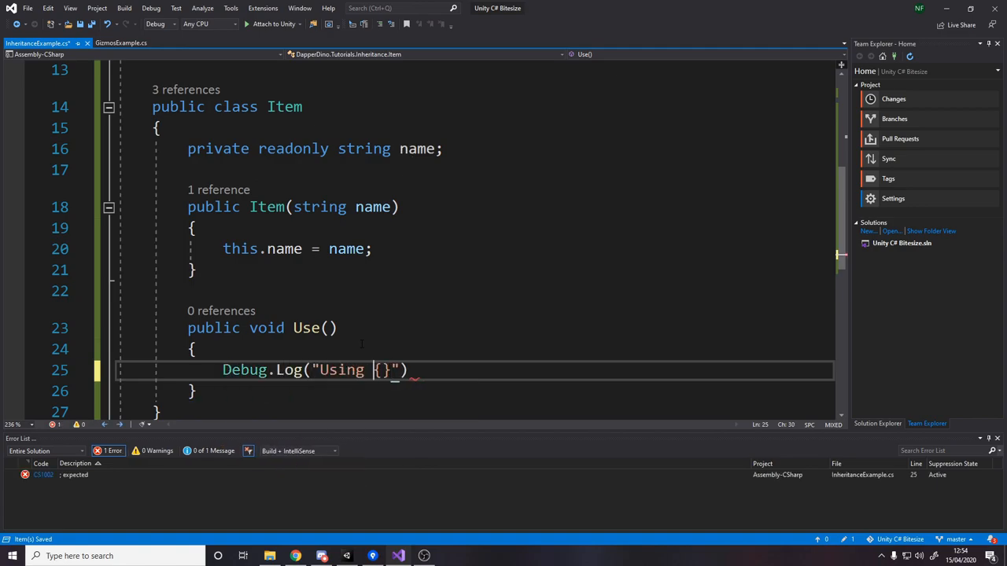
{"action": "type", "text": "$"}
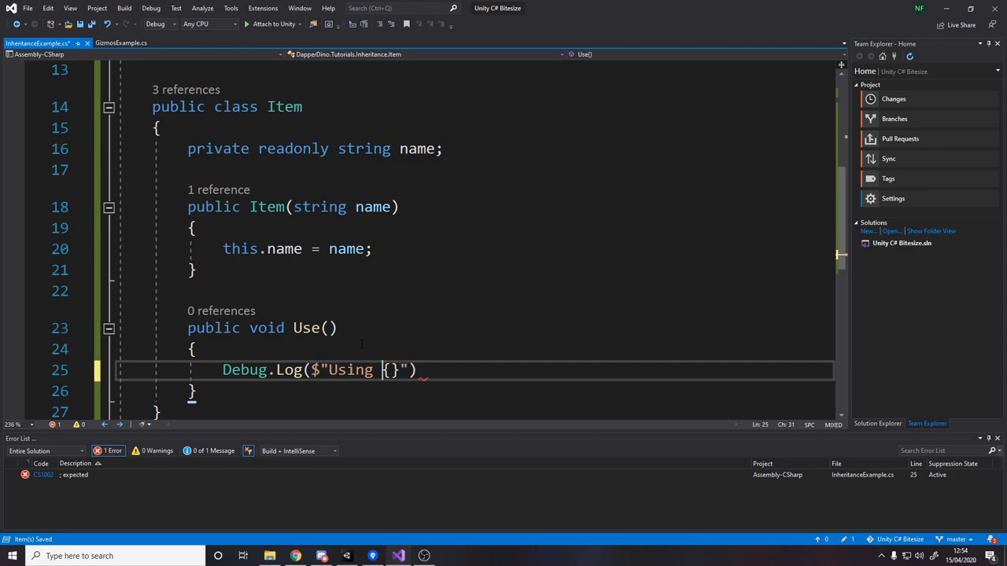
{"action": "type", "text": "name"}
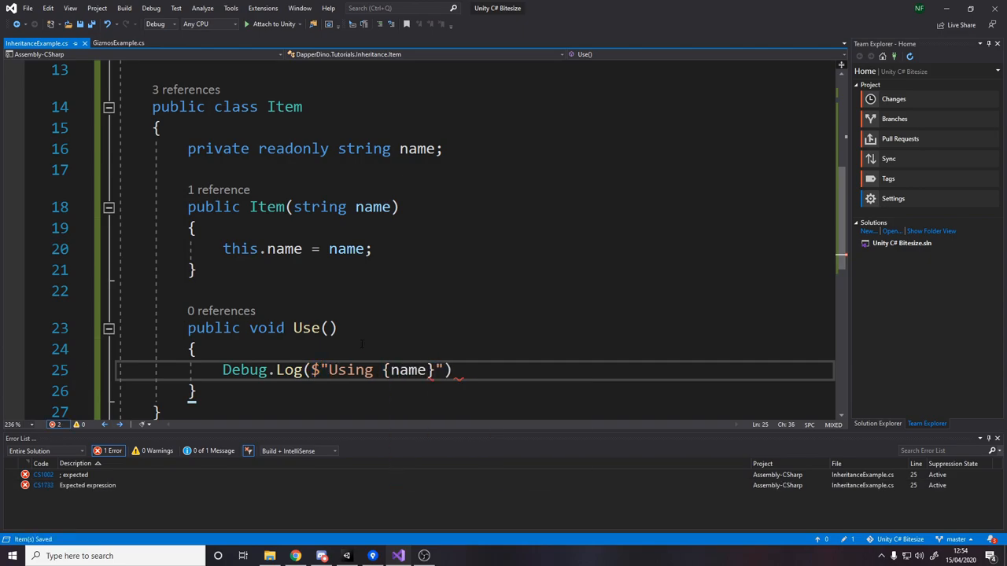
{"action": "type", "text": ";"}
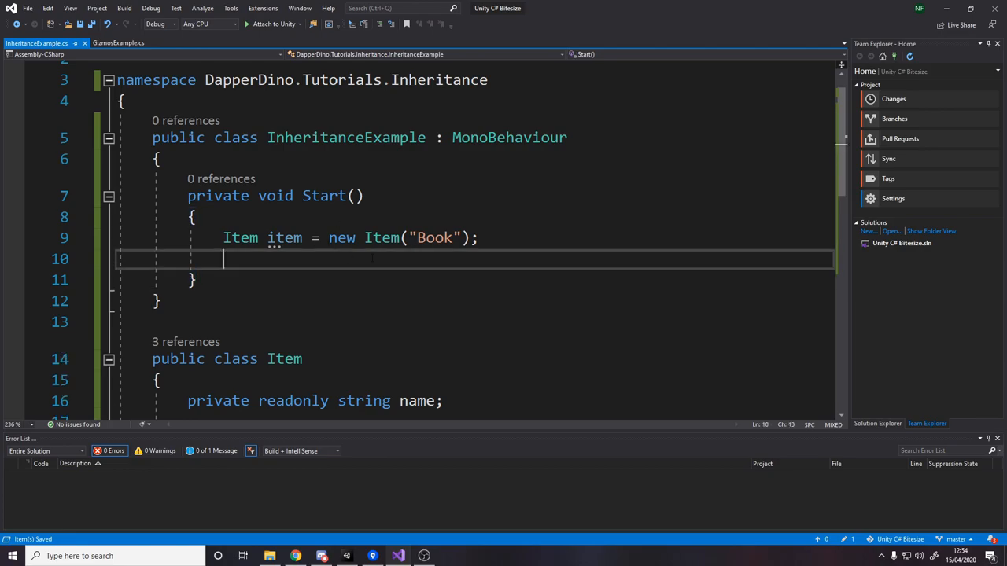
Call item.Use() in Start after creating the Book, then review the Item class
{"action": "type", "text": "item.Use();"}
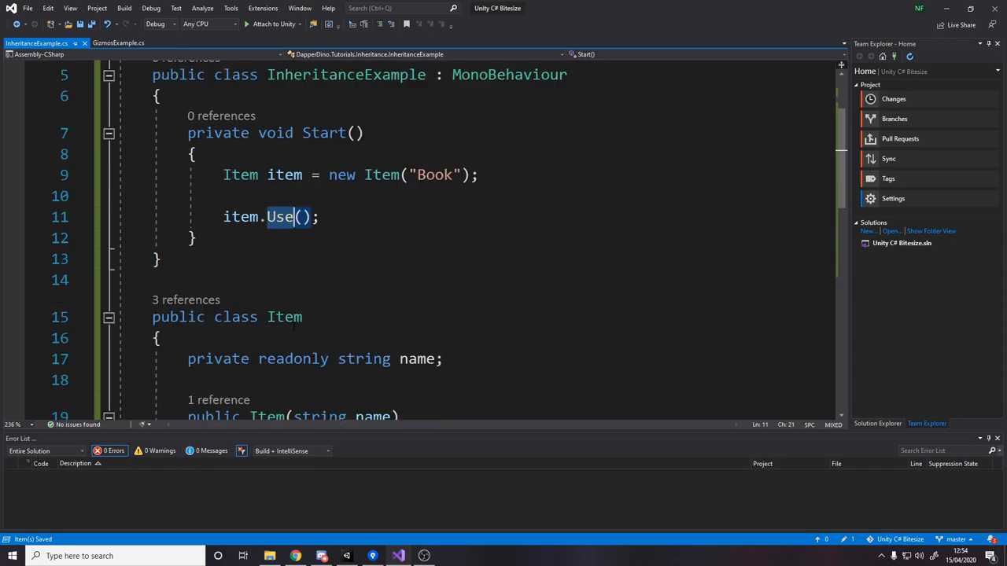
{"action": "scroll", "scroll_direction": "down", "scroll_amount": 3}
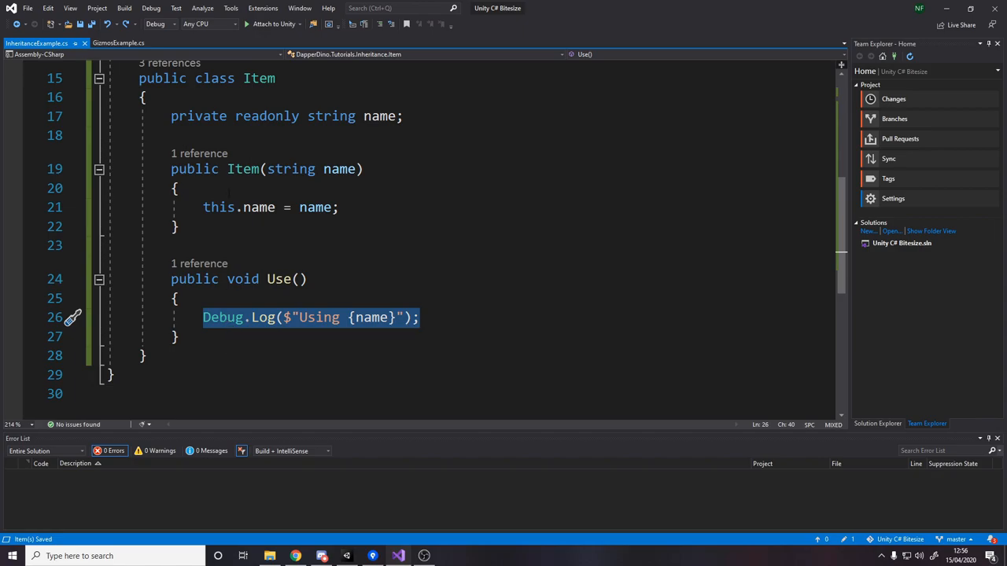
{"action": "scroll", "scroll_direction": "up", "scroll_amount": 3}
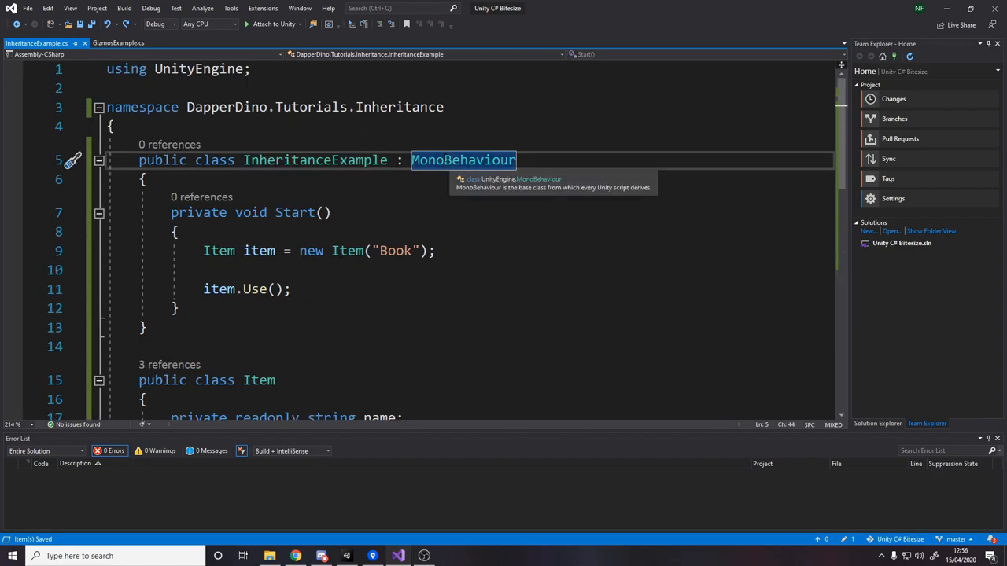
{"action": "scroll", "scroll_direction": "down", "scroll_amount": 3}
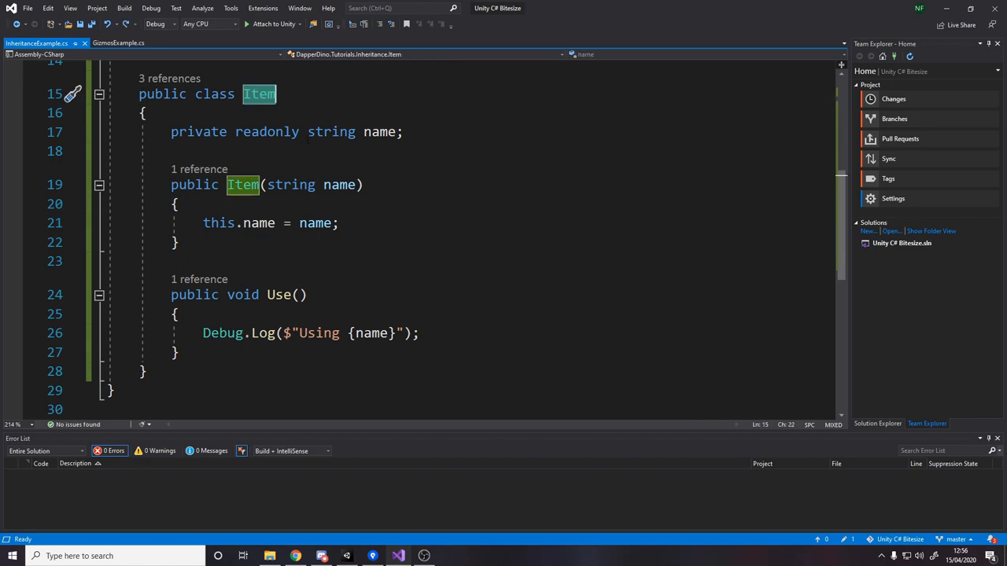
Declare public class Weapon : Item with a private readonly int damage field
{"action": "left_click", "coordinate": [166, 352]}
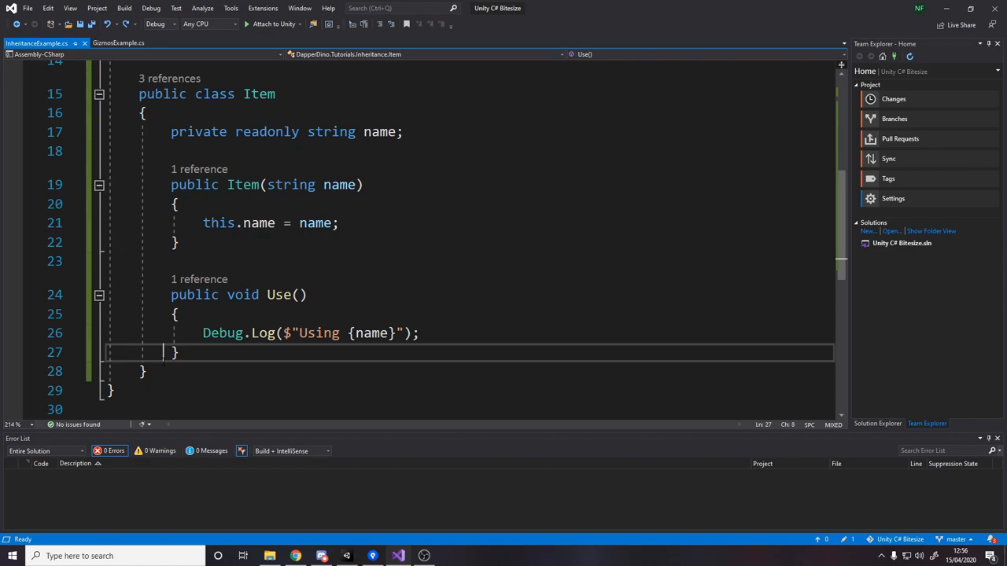
{"action": "type", "text": "public class Weapon : Item"}
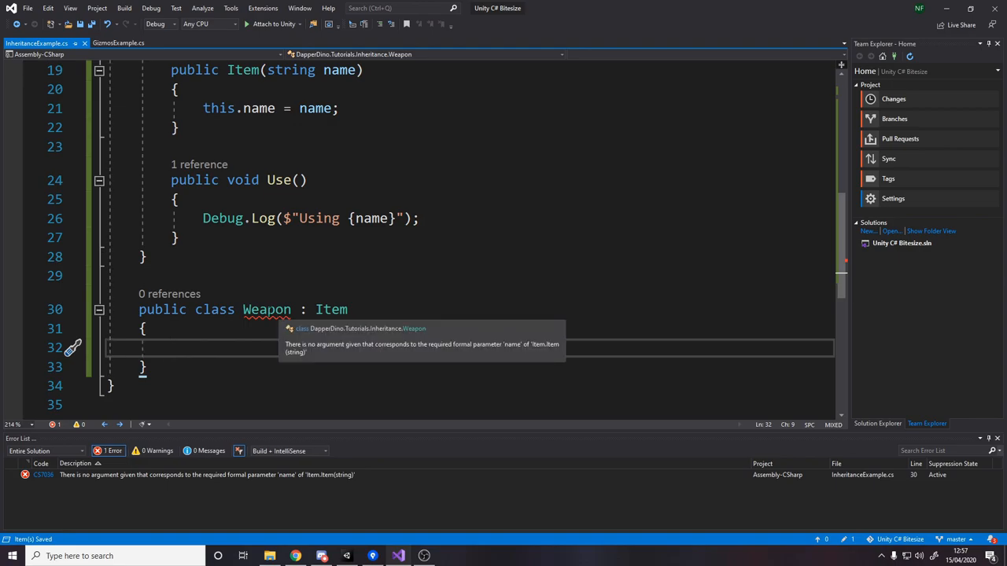
{"action": "scroll", "scroll_direction": "up", "scroll_amount": 3}
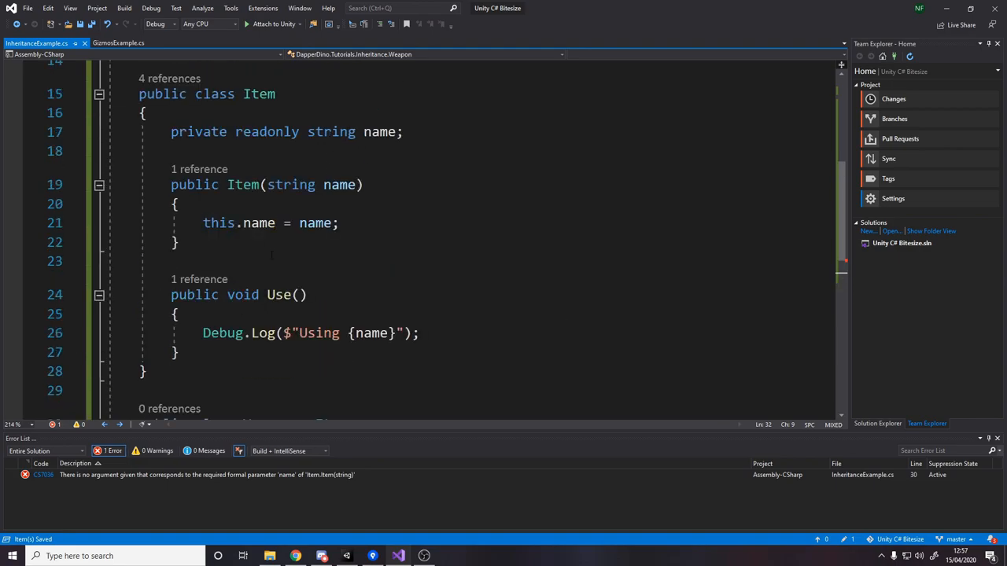
{"action": "type", "text": "public Weapon("}
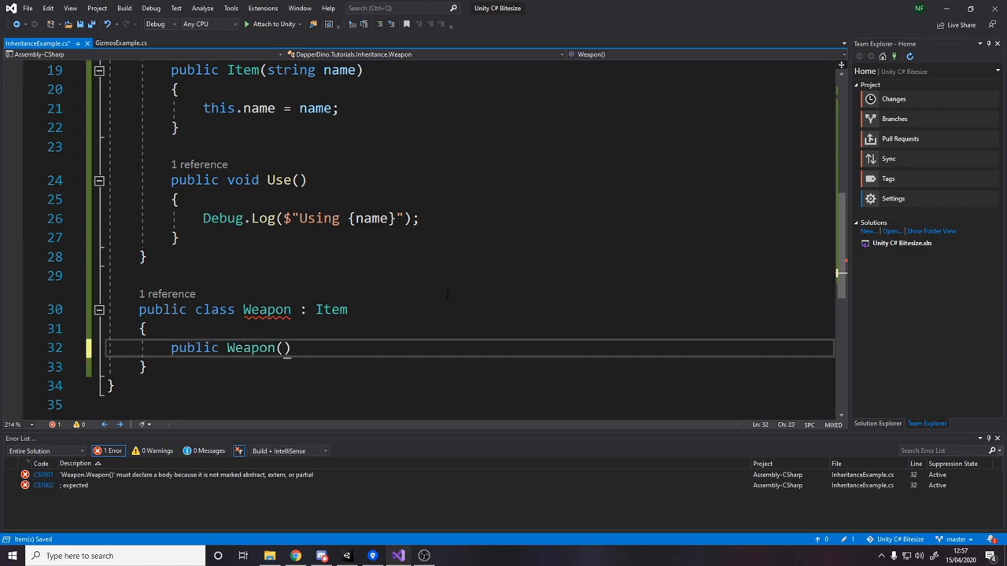
{"action": "type", "text": "string na"}
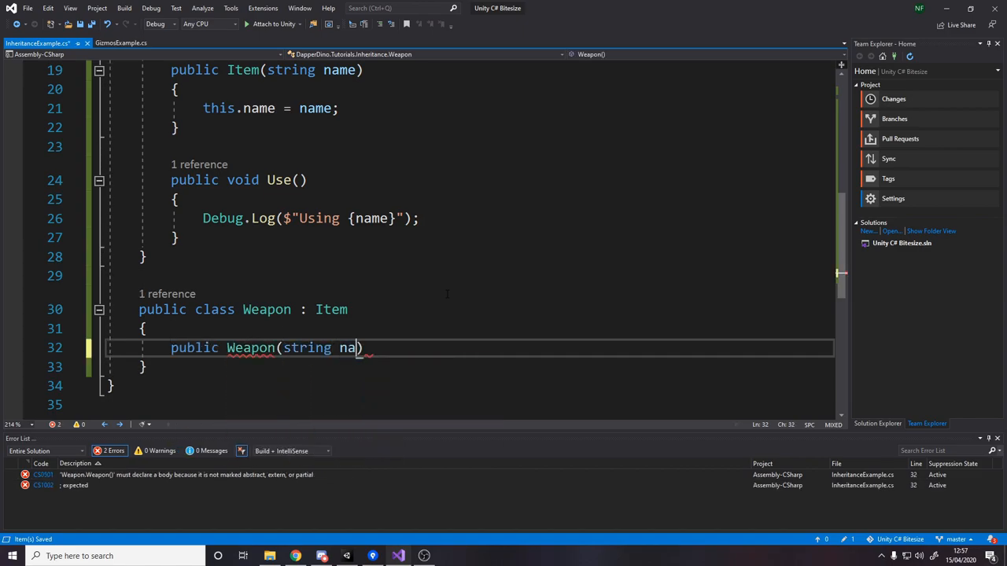
{"action": "type", "text": "me"}
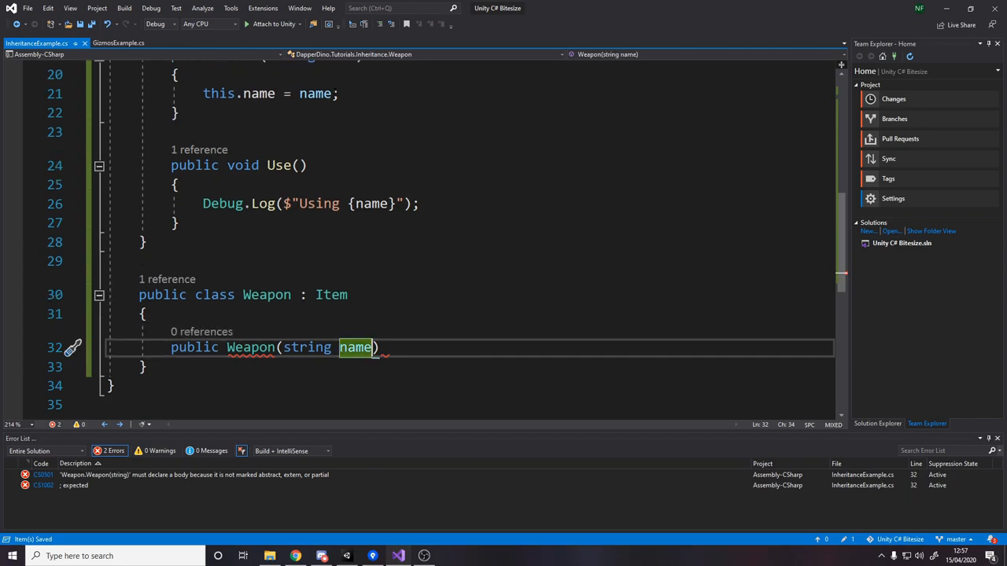
{"action": "type", "text": "private readonly int damage;"}
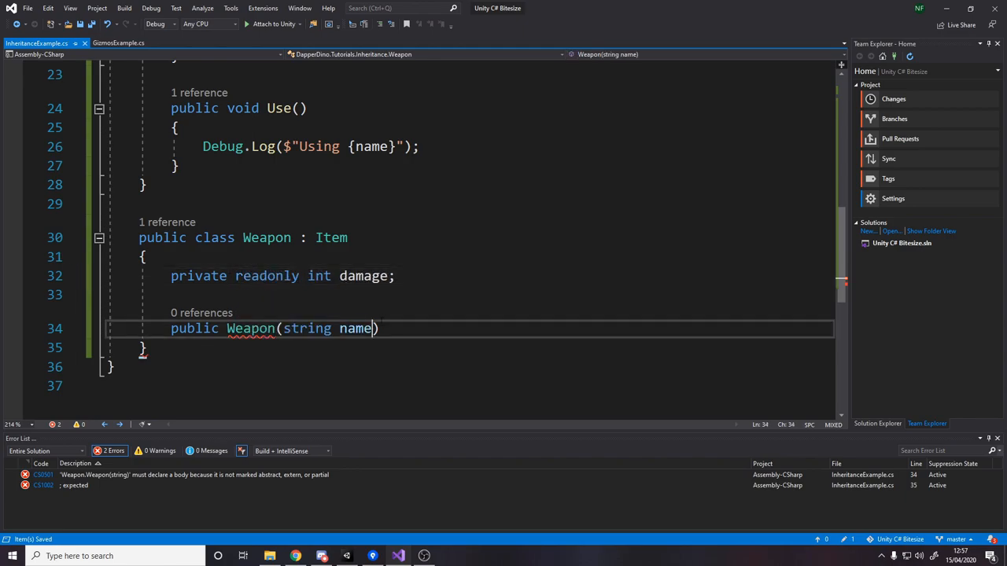
Write constructor Weapon(string name, int damage) : base(name) assigning this.damage = damage
{"action": "type", "text": ", int damage"}
{"action": "type", "text": "this."}
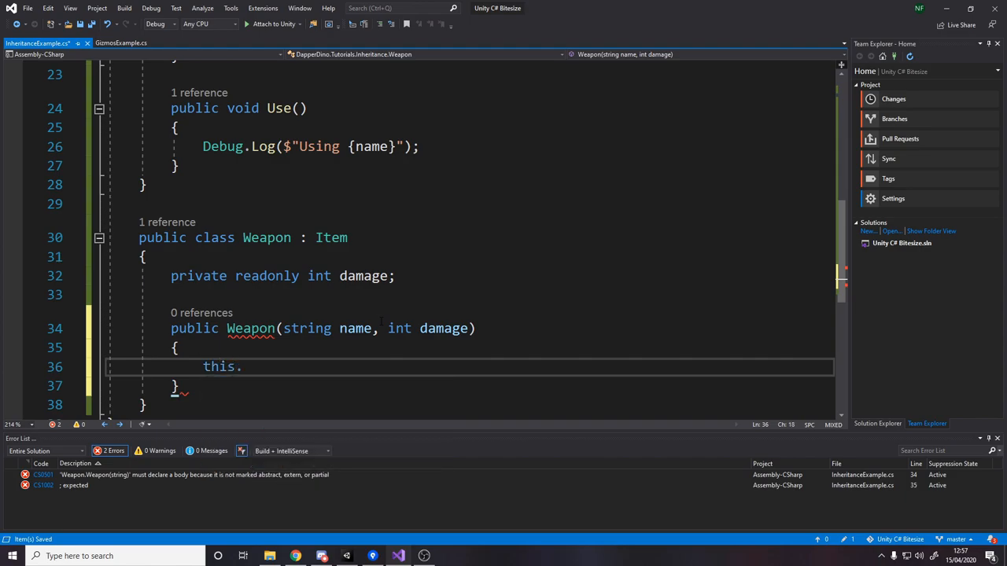
{"action": "type", "text": "damage = damage;"}
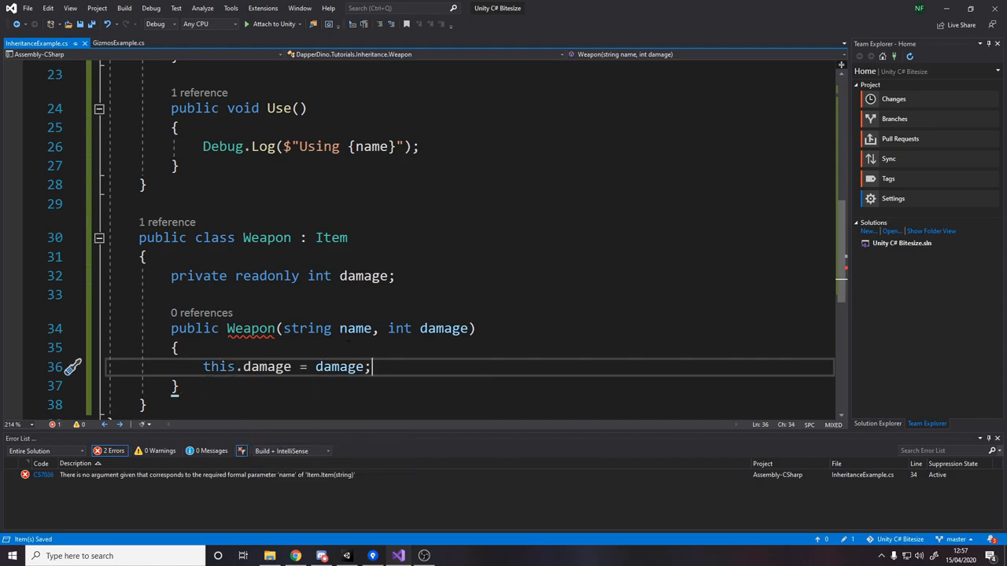
{"action": "scroll", "scroll_direction": "up", "scroll_amount": 3}
{"action": "type", "text": " :"}
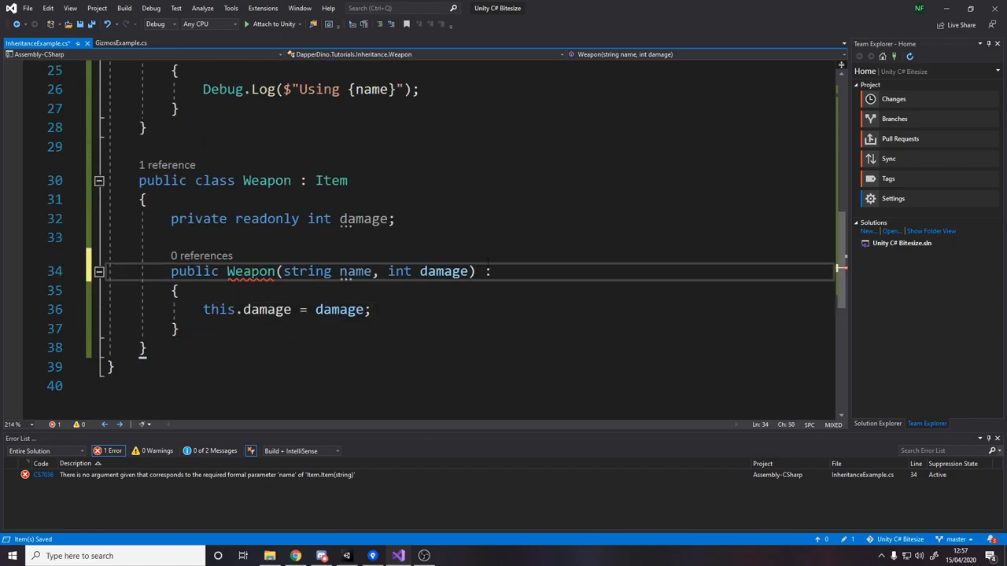
{"action": "type", "text": "base()"}
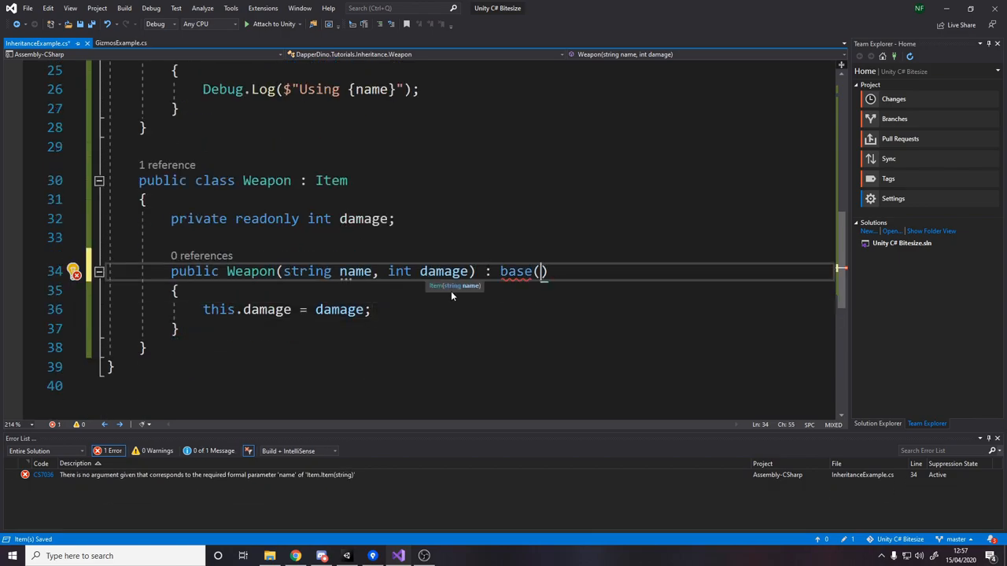
{"action": "scroll", "scroll_direction": "up", "scroll_amount": 3}
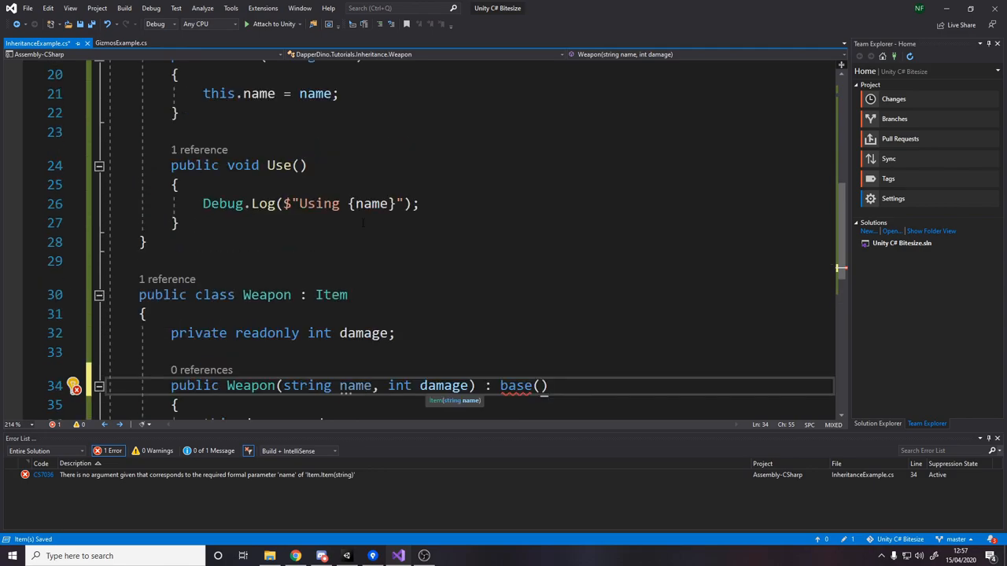
{"action": "scroll", "scroll_direction": "down", "scroll_amount": 3}
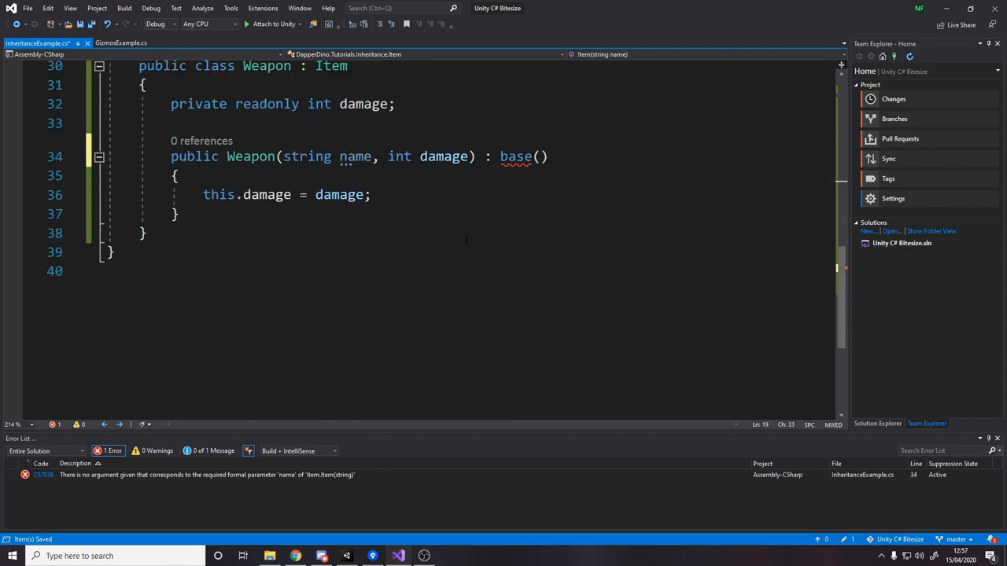
{"action": "type", "text": "name"}
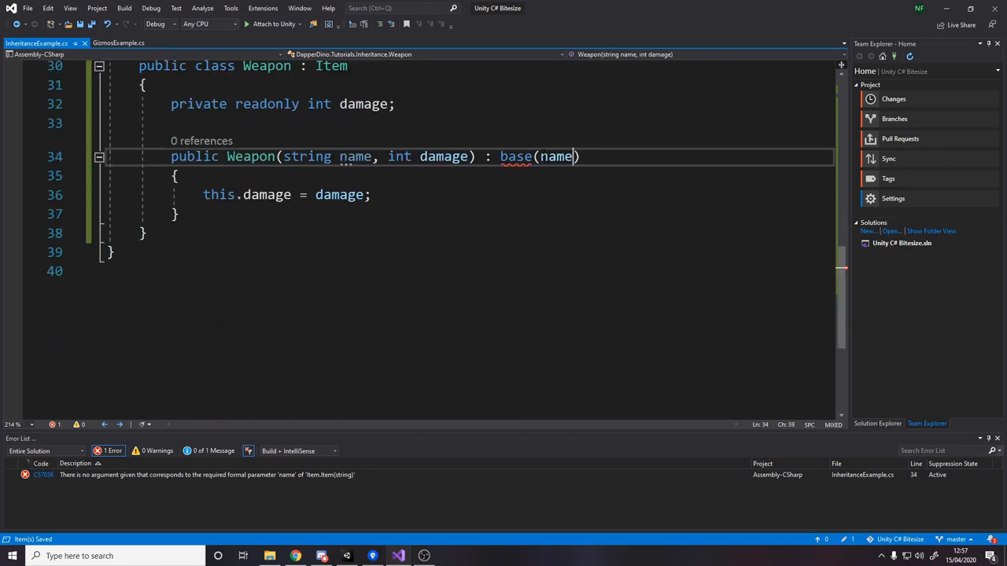
{"action": "type", "text": ")"}
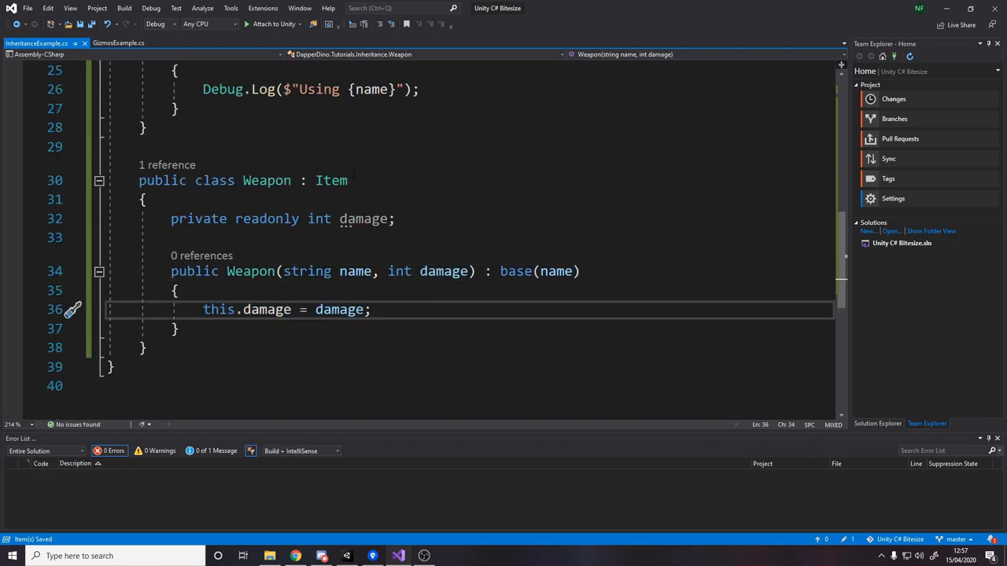
Change Start to create a Weapon named "Sword" with 10 damage in the Item variable
{"action": "scroll", "scroll_direction": "up", "scroll_amount": 3}
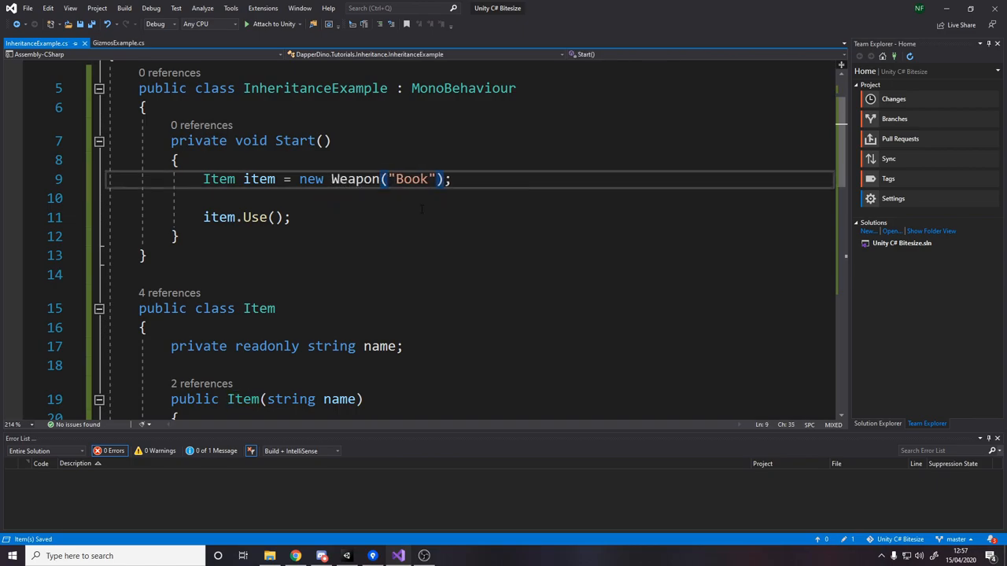
{"action": "double_click", "coordinate": [355, 178]}
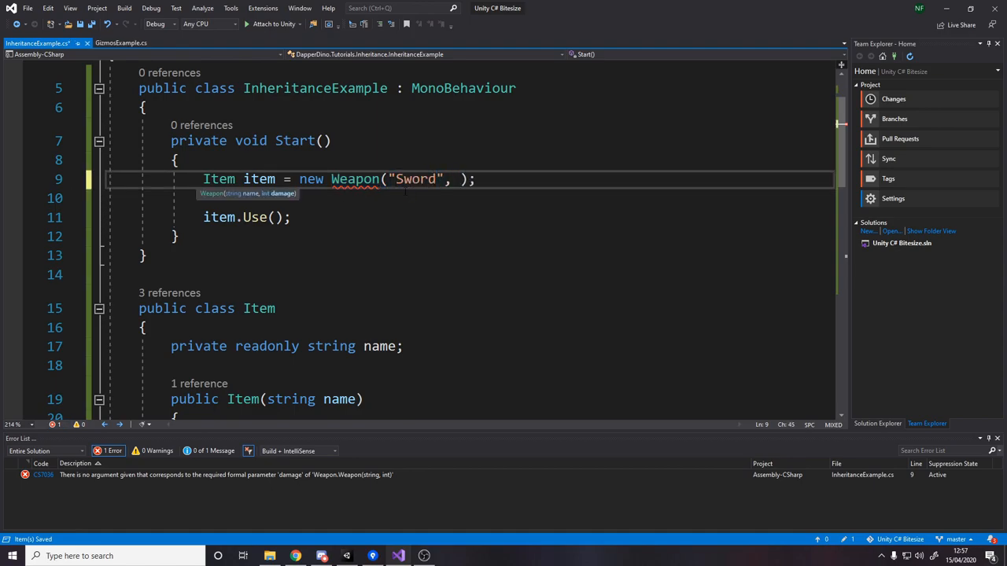
{"action": "type", "text": "10"}
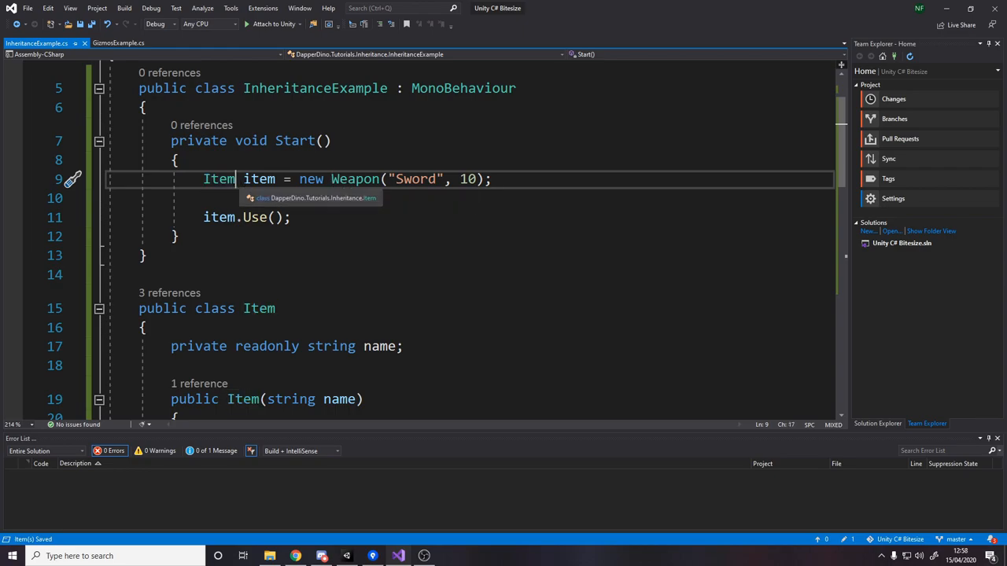
{"action": "double_click", "coordinate": [218, 179]}
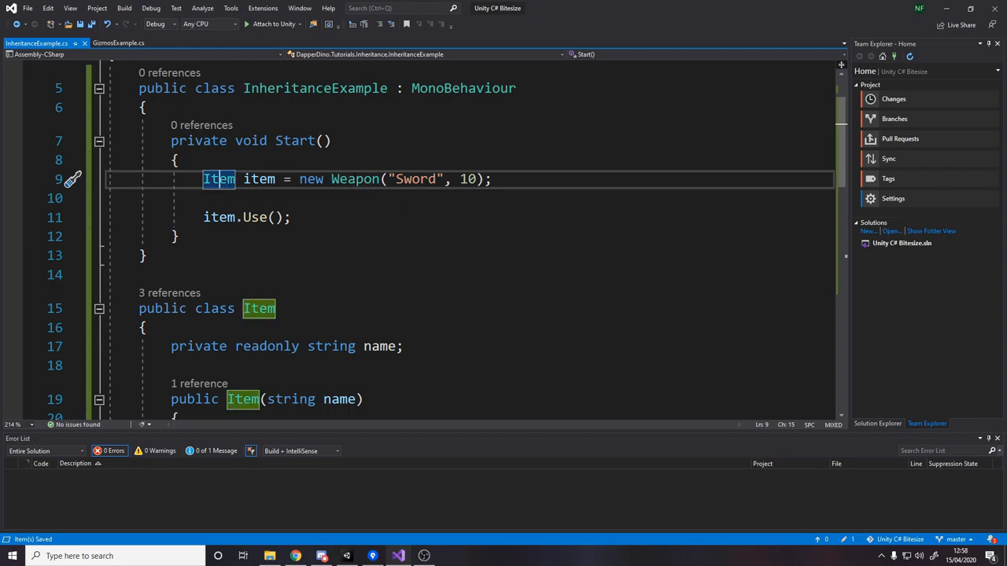
{"action": "double_click", "coordinate": [355, 178]}
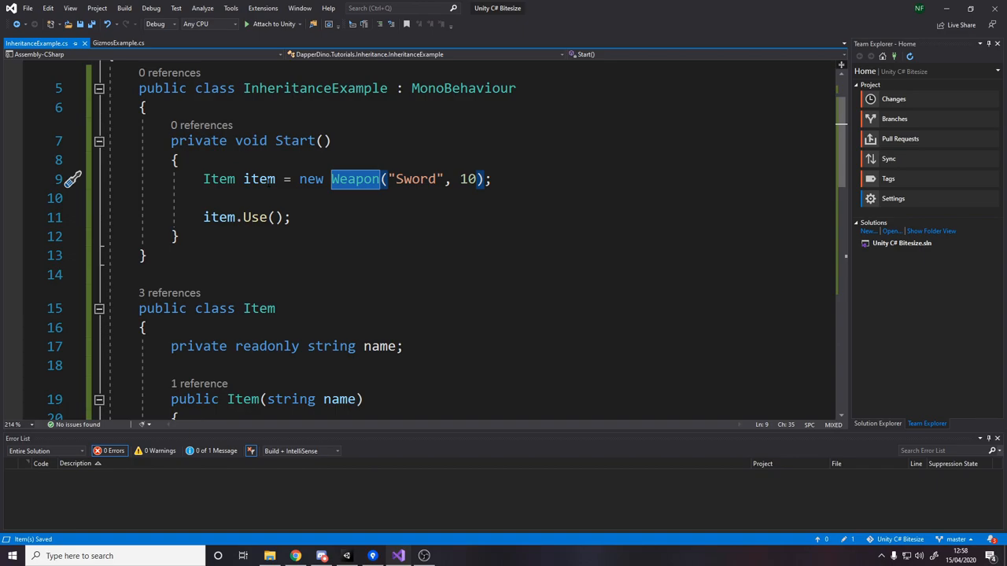
{"action": "scroll", "scroll_direction": "down", "scroll_amount": 3}
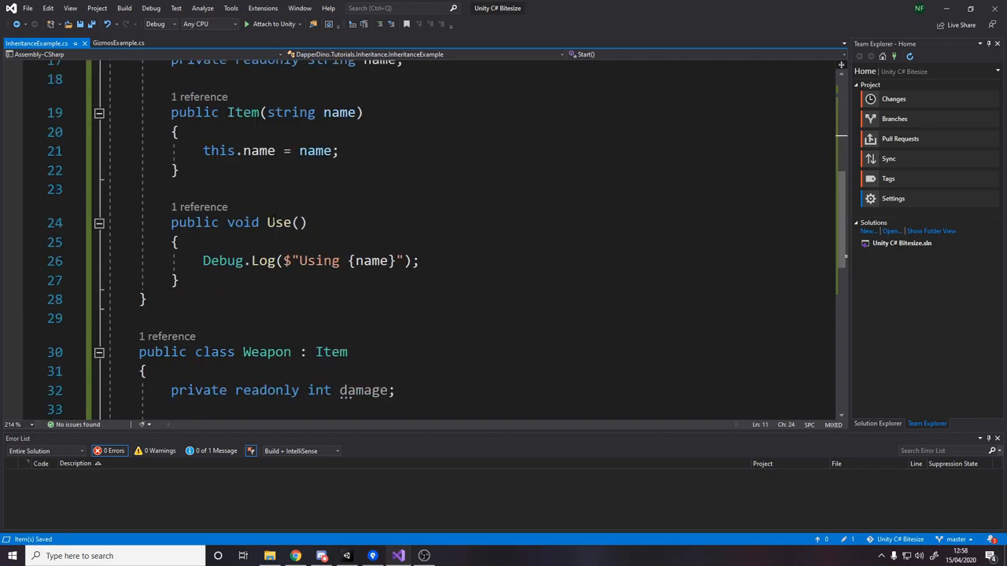
{"action": "double_click", "coordinate": [279, 222]}
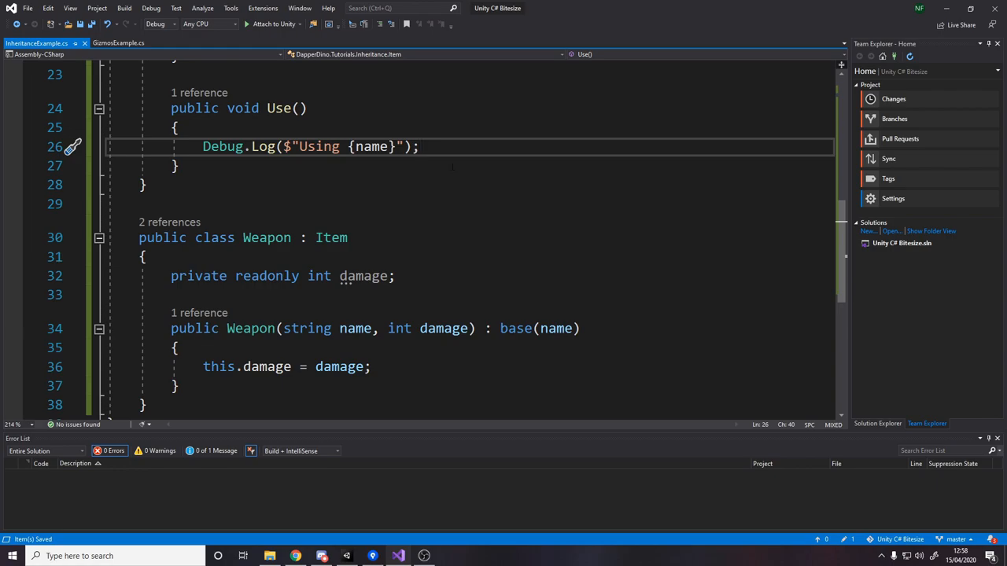
Declare Item's Use method as public virtual void Use()
{"action": "scroll", "scroll_direction": "down", "scroll_amount": 3}
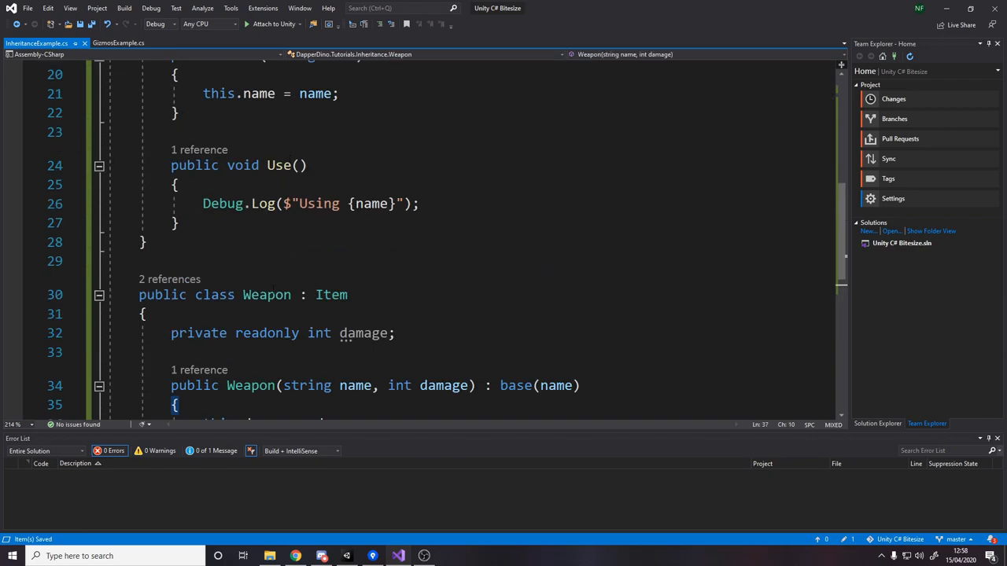
{"action": "scroll", "scroll_direction": "up", "scroll_amount": 3}
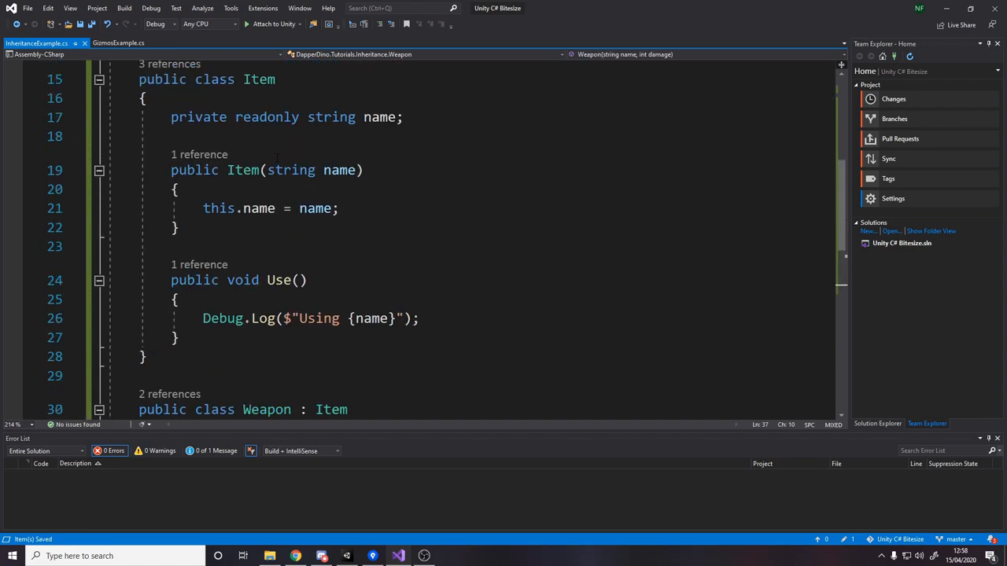
{"action": "scroll", "scroll_direction": "up", "scroll_amount": 3}
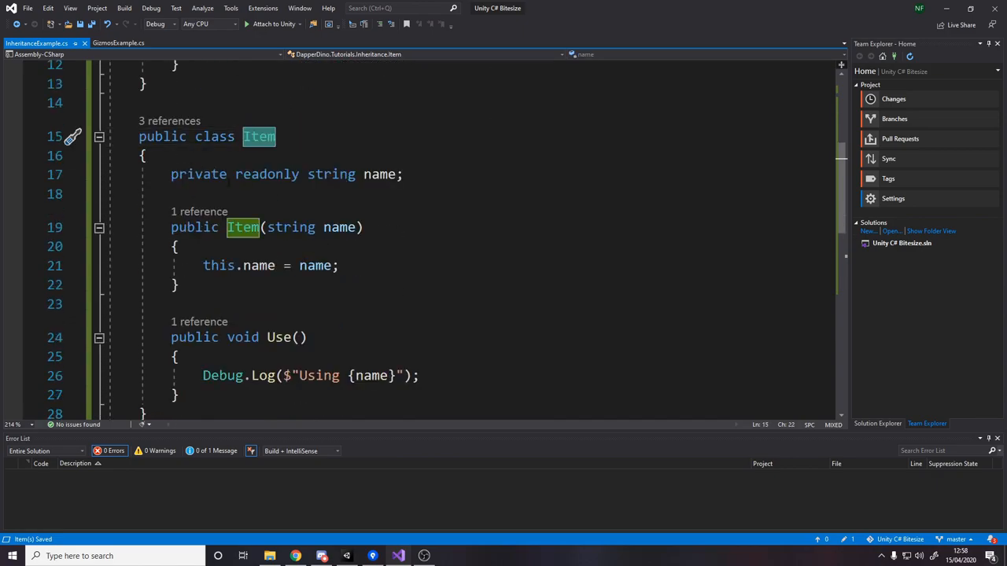
{"action": "scroll", "scroll_direction": "down", "scroll_amount": 3}
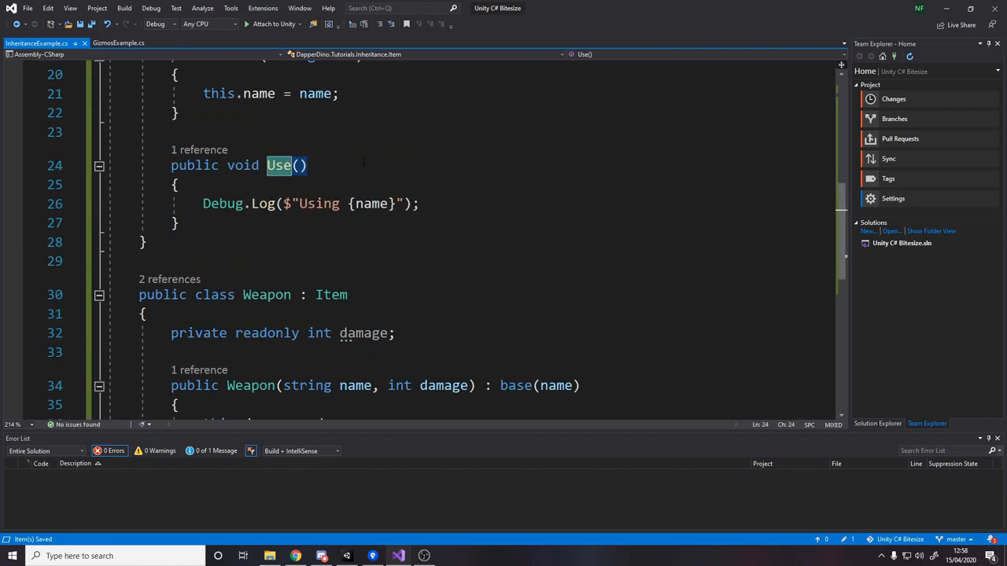
{"action": "mouse_move", "coordinate": [280, 165]}
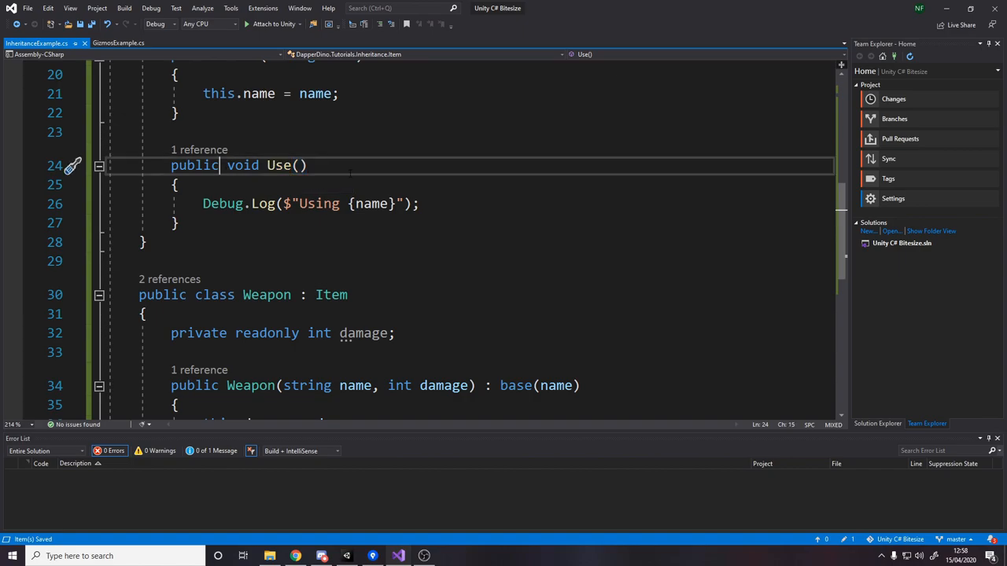
{"action": "type", "text": "virtual"}
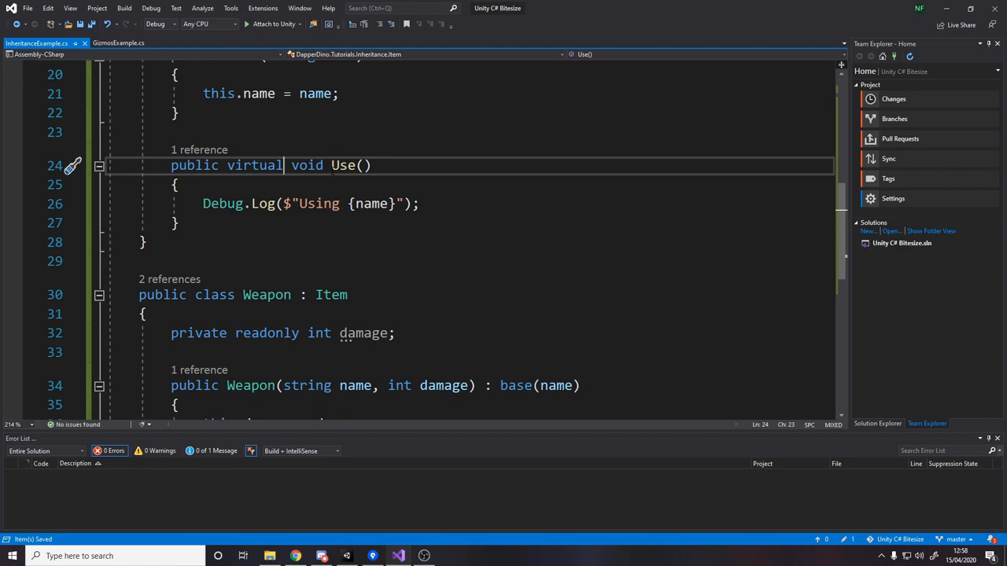
{"action": "scroll", "scroll_direction": "up", "scroll_amount": 3}
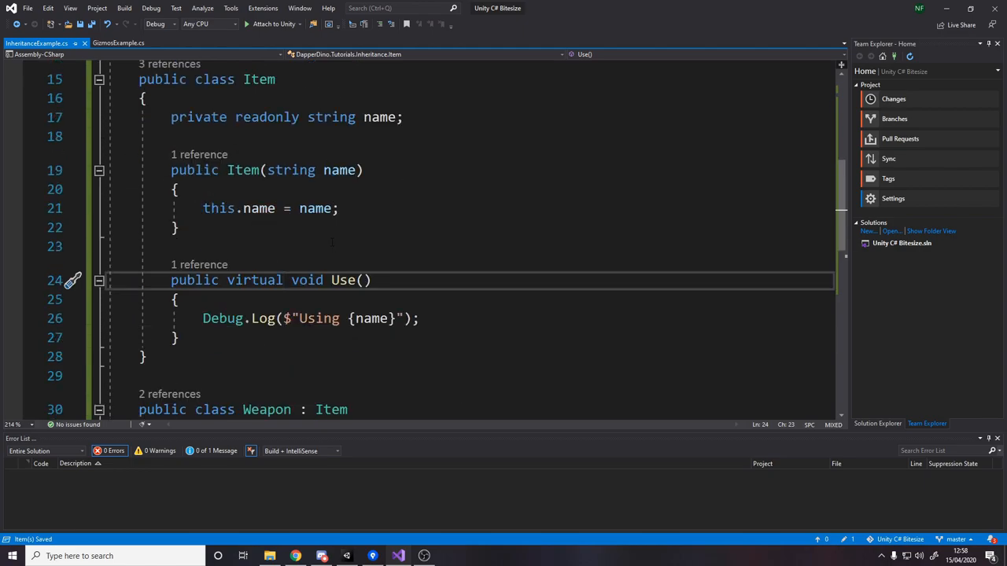
{"action": "scroll", "scroll_direction": "up", "scroll_amount": 3}
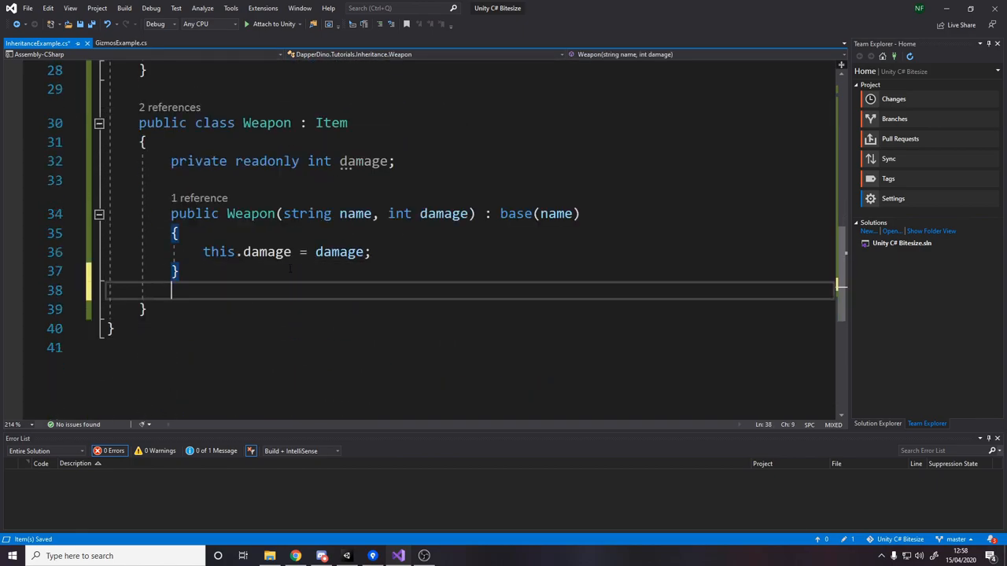
Override Use in Weapon with a Debug.Log interpolating "Swinging {name}"
{"action": "type", "text": "public override void Use("}
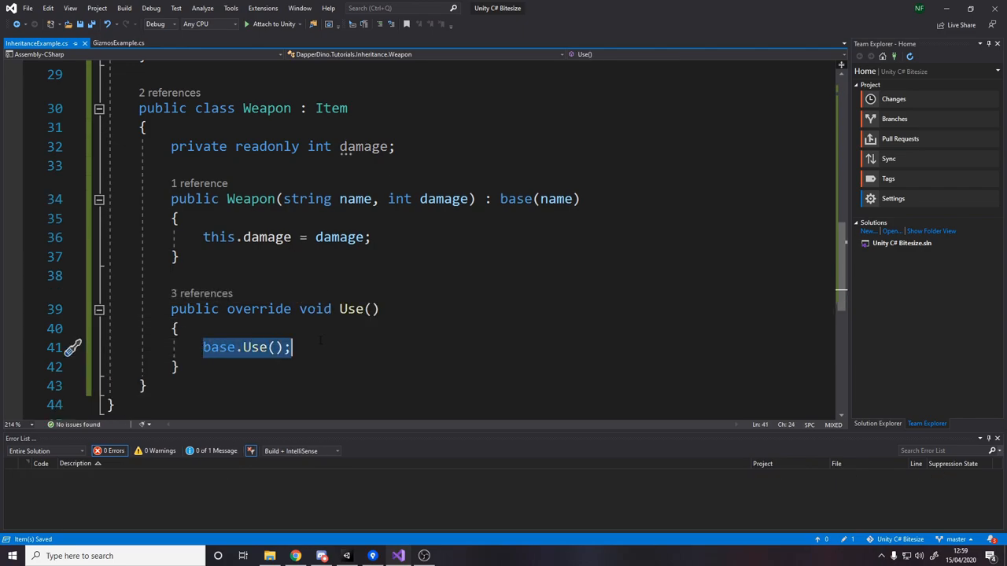
{"action": "left_click", "coordinate": [255, 347]}
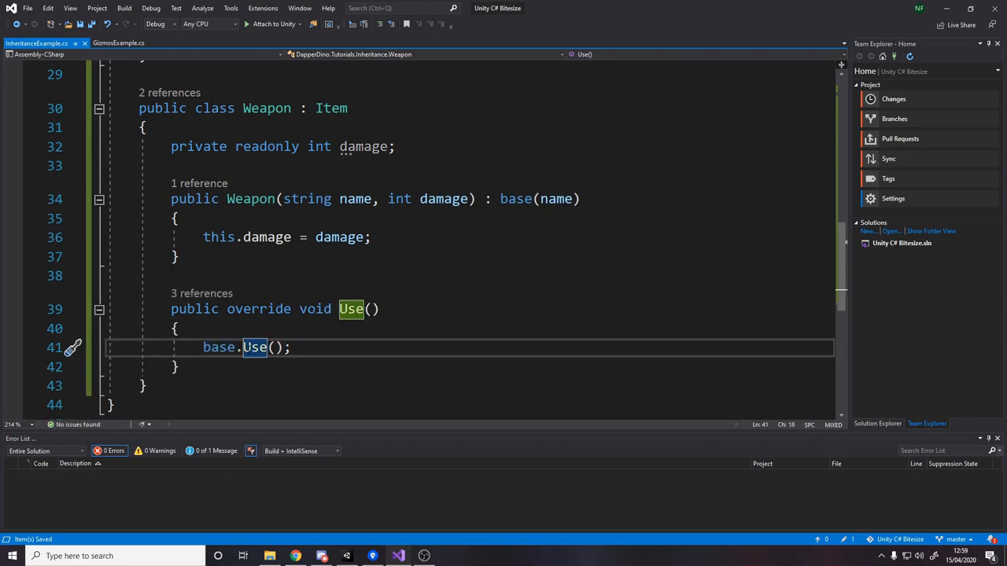
{"action": "scroll", "scroll_direction": "up", "scroll_amount": 3}
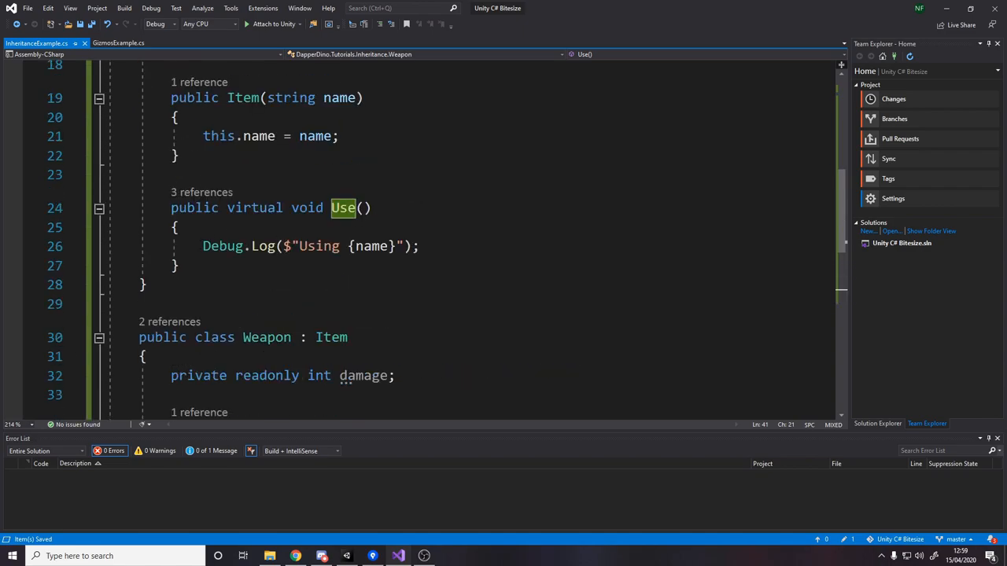
{"action": "scroll", "scroll_direction": "down", "scroll_amount": 3}
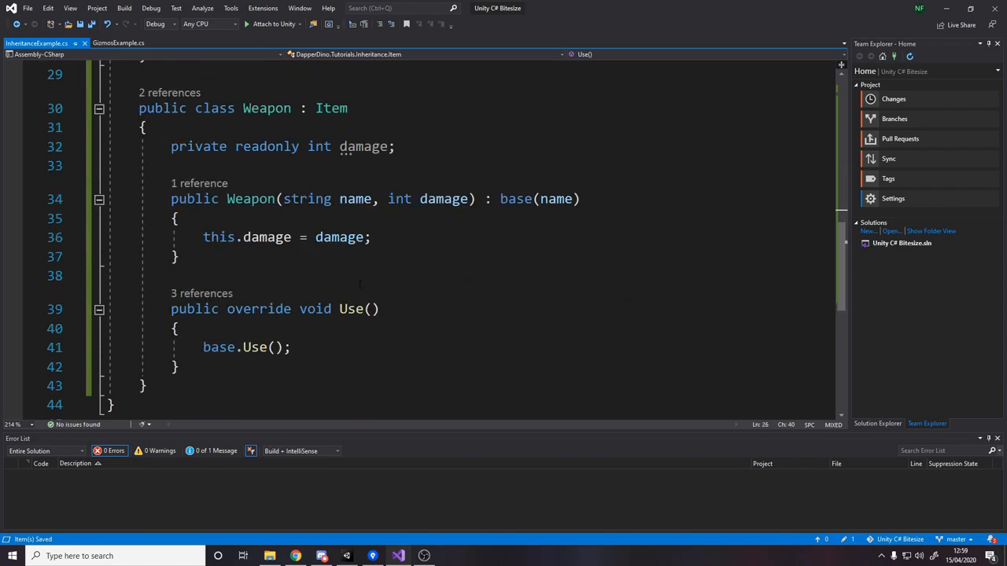
{"action": "type", "text": "debug.Log(\"Swinging"}
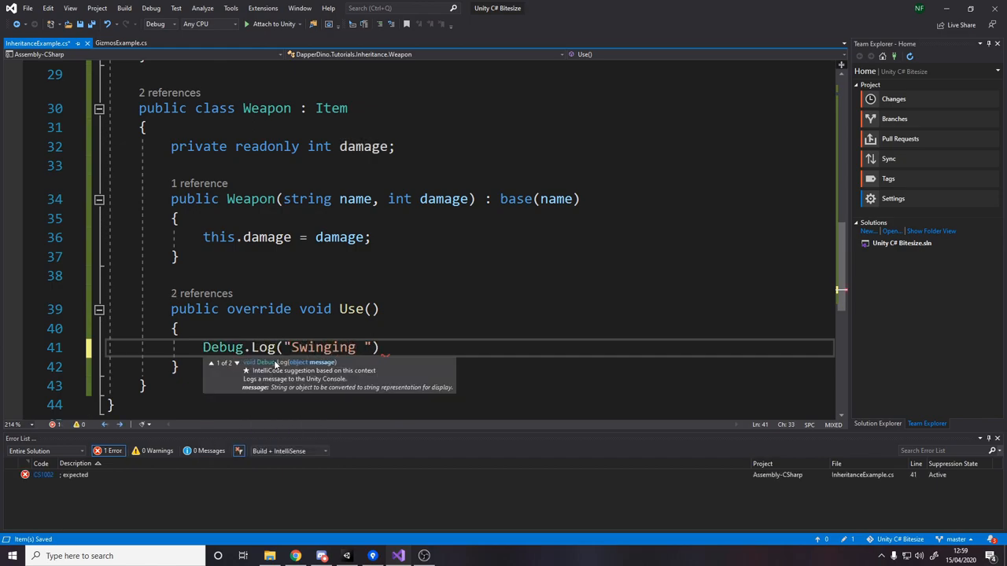
{"action": "type", "text": "{}"}
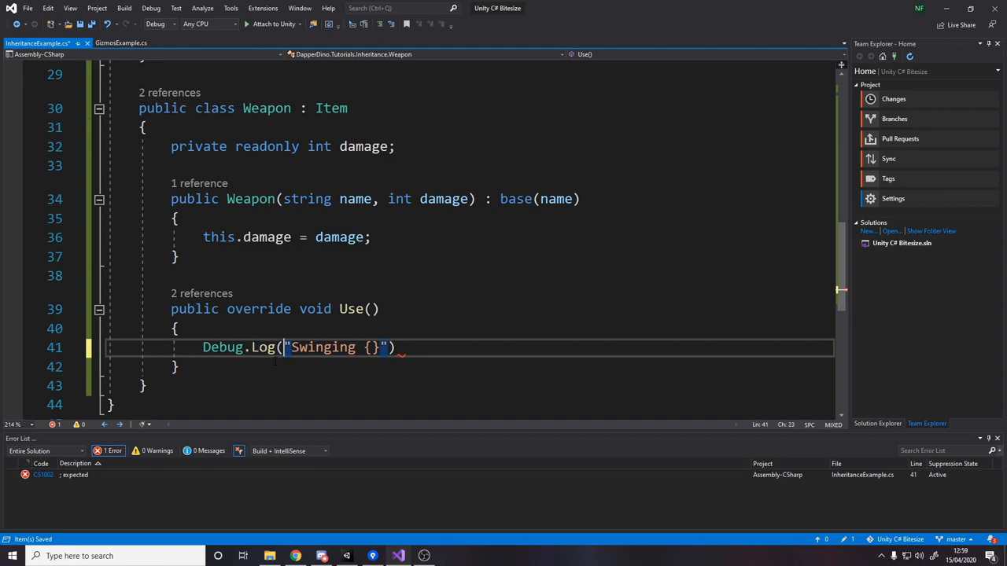
{"action": "type", "text": "$"}
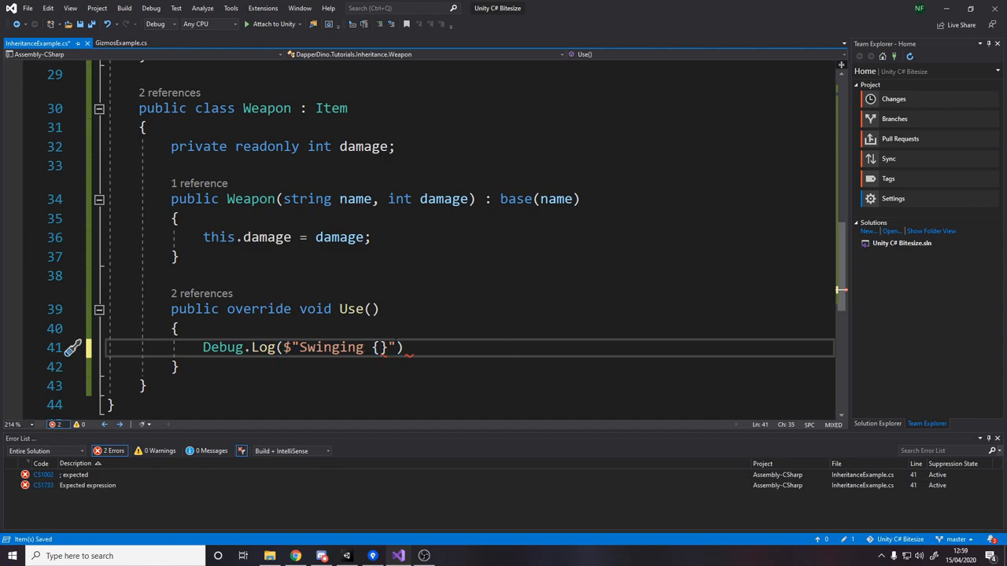
{"action": "type", "text": "name"}
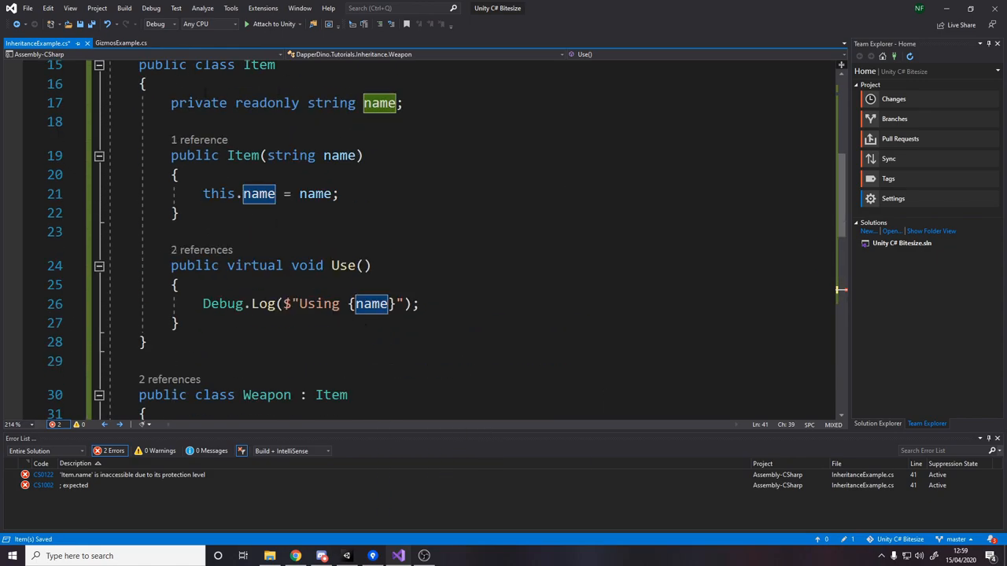
Make Item's name field protected and finish the log as "for {damage} damage"
{"action": "scroll", "scroll_direction": "down", "scroll_amount": 3}
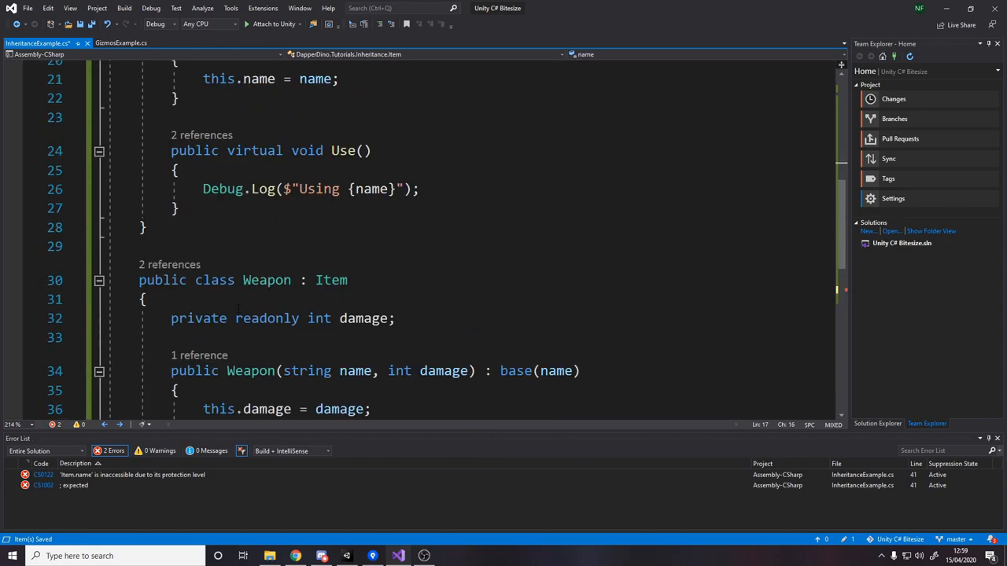
{"action": "type", "text": "pro"}
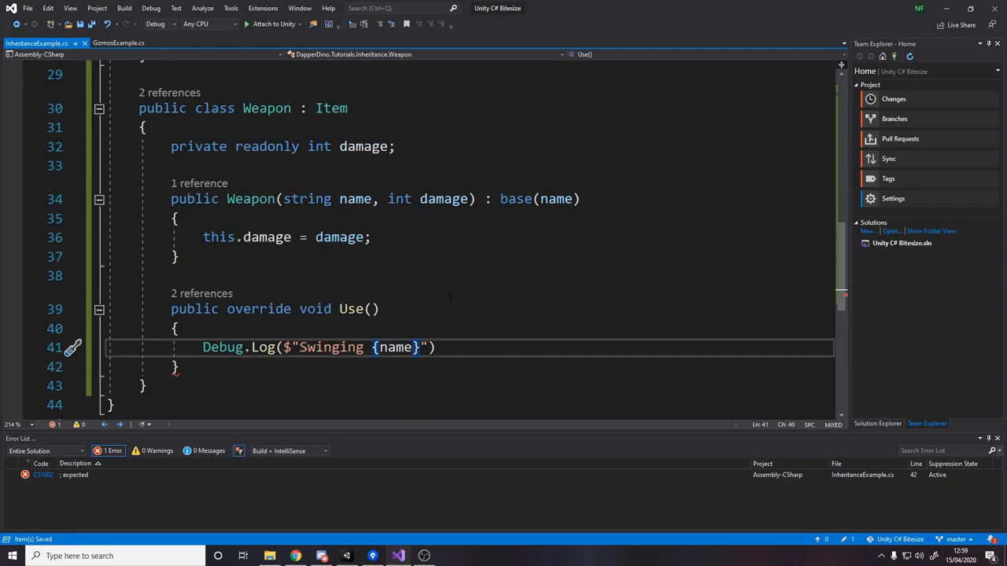
{"action": "type", "text": "for {}"}
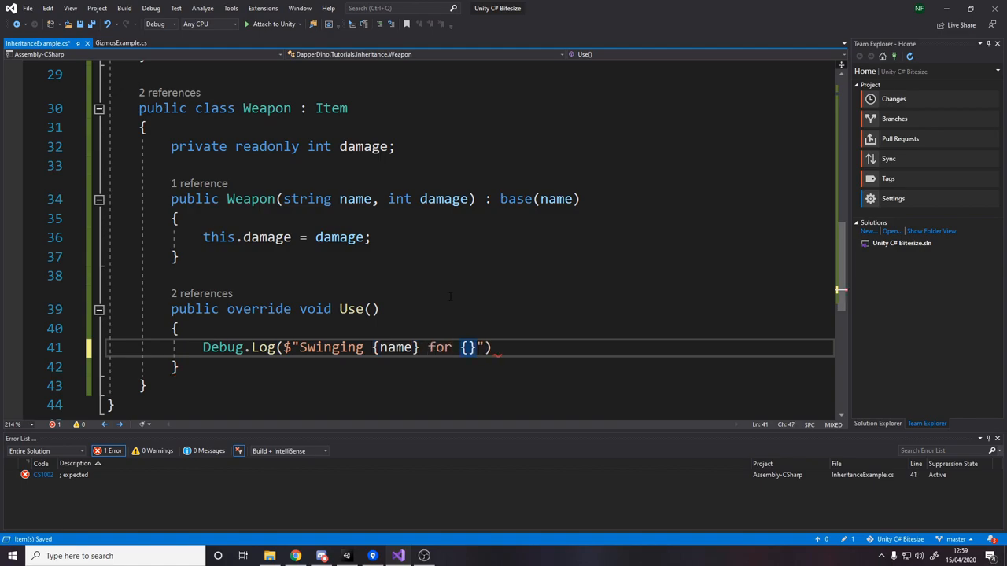
{"action": "type", "text": "damage"}
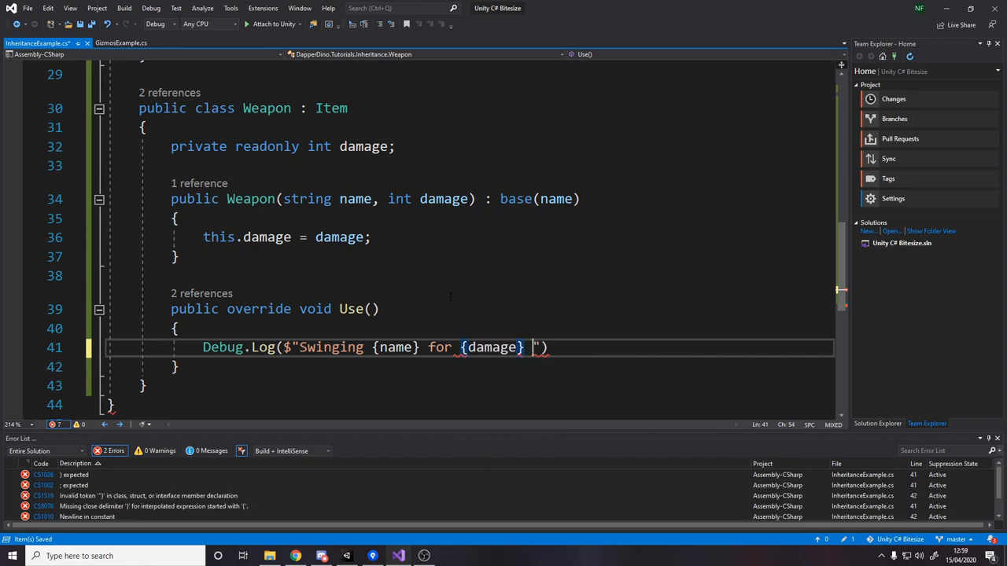
{"action": "type", "text": "damage\");"}
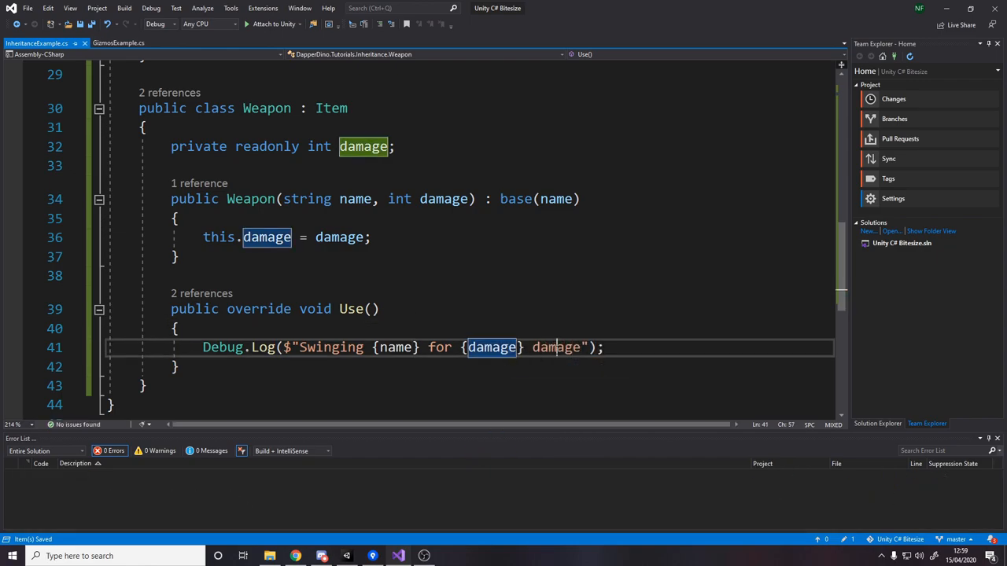
{"action": "scroll", "scroll_direction": "up", "scroll_amount": 3}
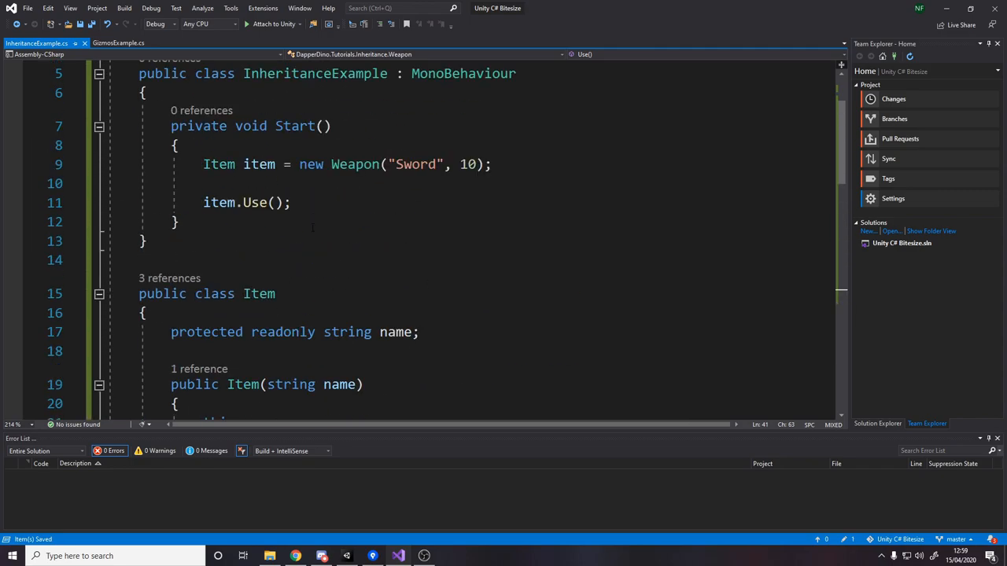
{"action": "double_click", "coordinate": [255, 202]}
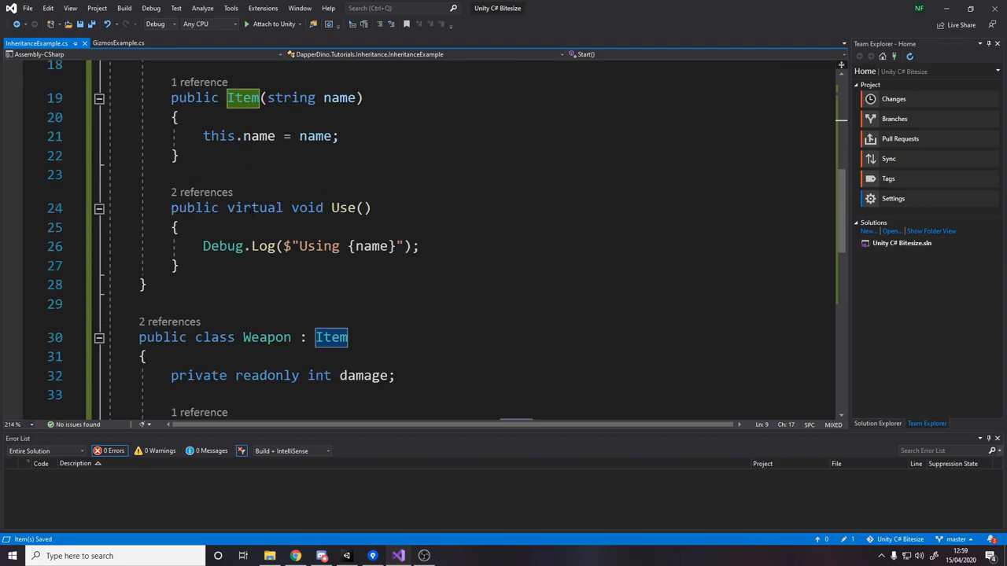
{"action": "scroll", "scroll_direction": "down", "scroll_amount": 3}
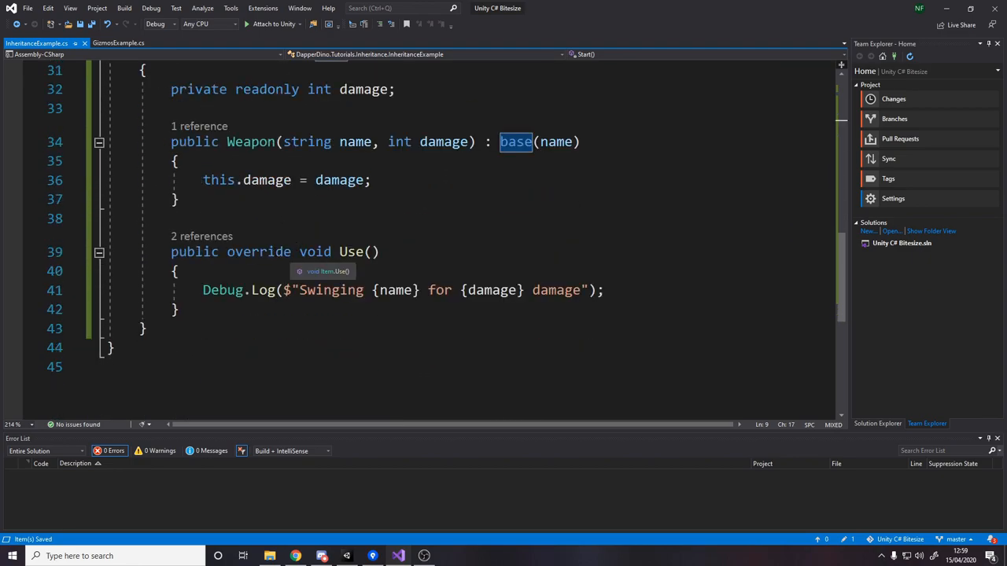